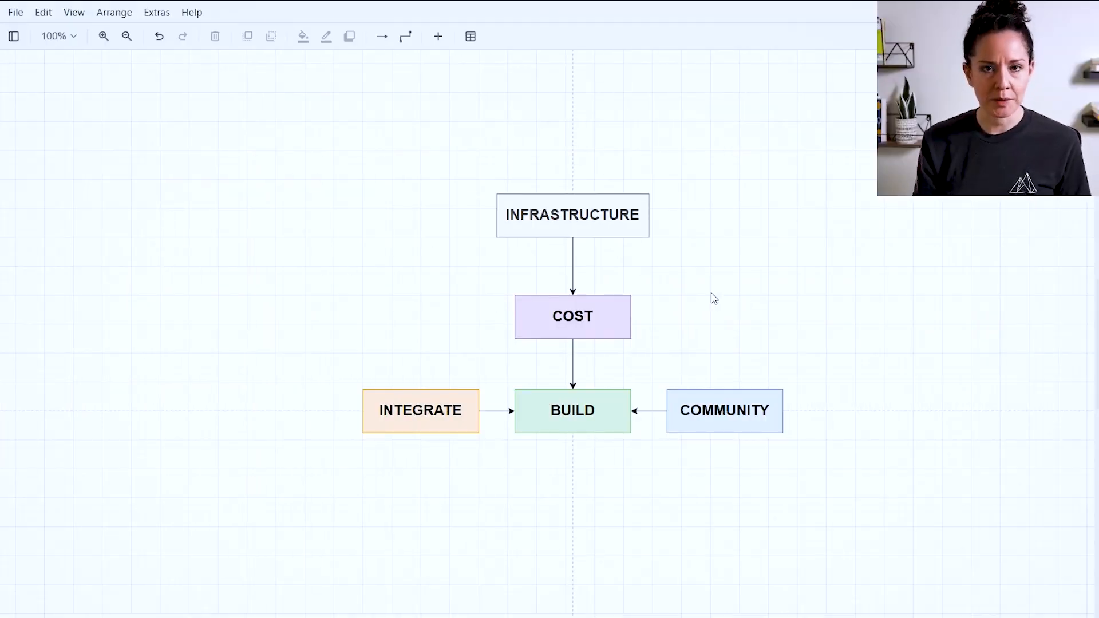
# Highlight the INFRASTRUCTURE, COST and BUILD boxes in turn to explain each
pyautogui.click(572, 215)
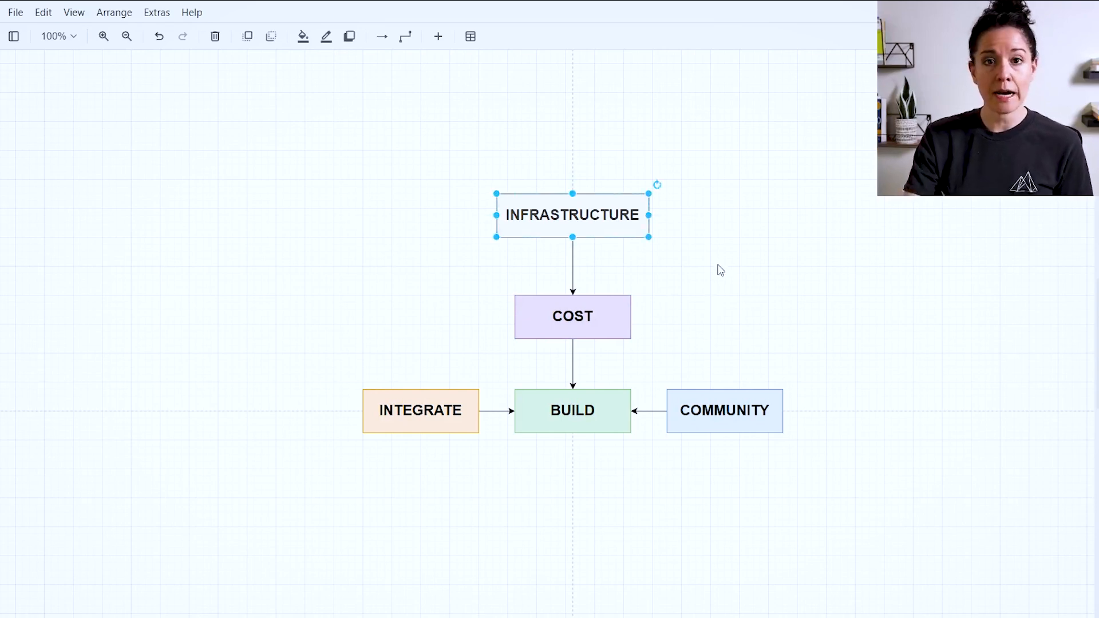
pyautogui.moveTo(691, 274)
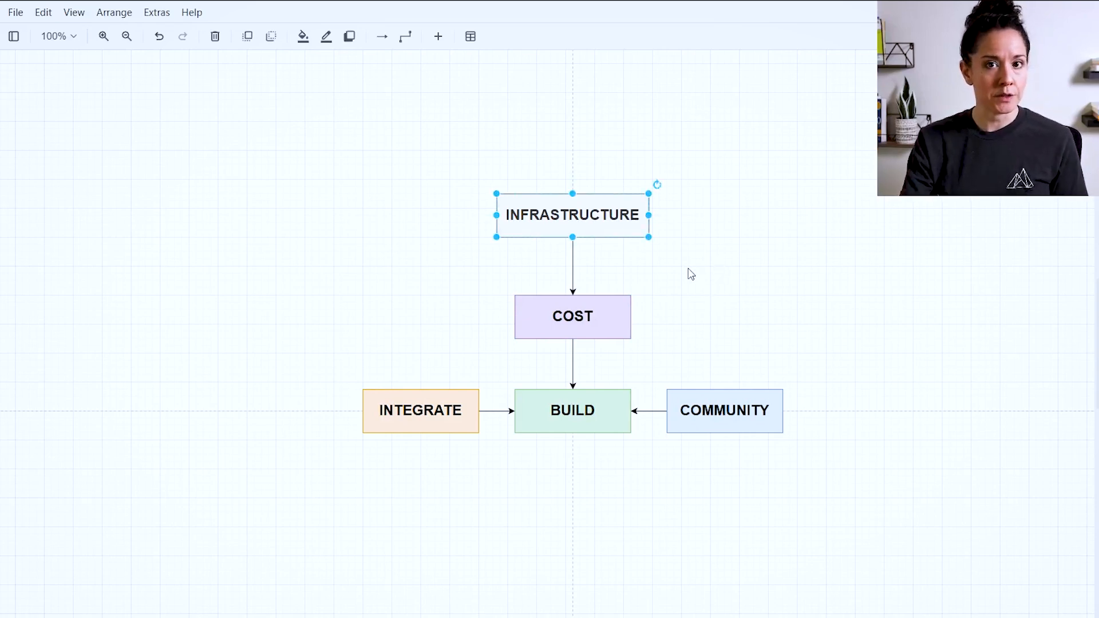
pyautogui.click(572, 316)
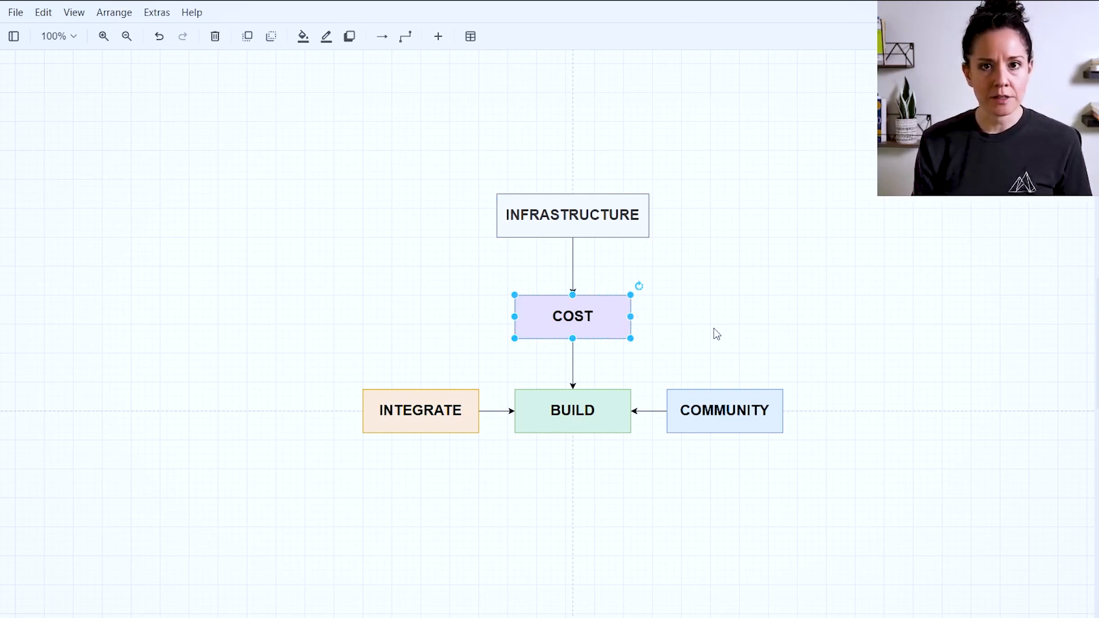
pyautogui.click(572, 410)
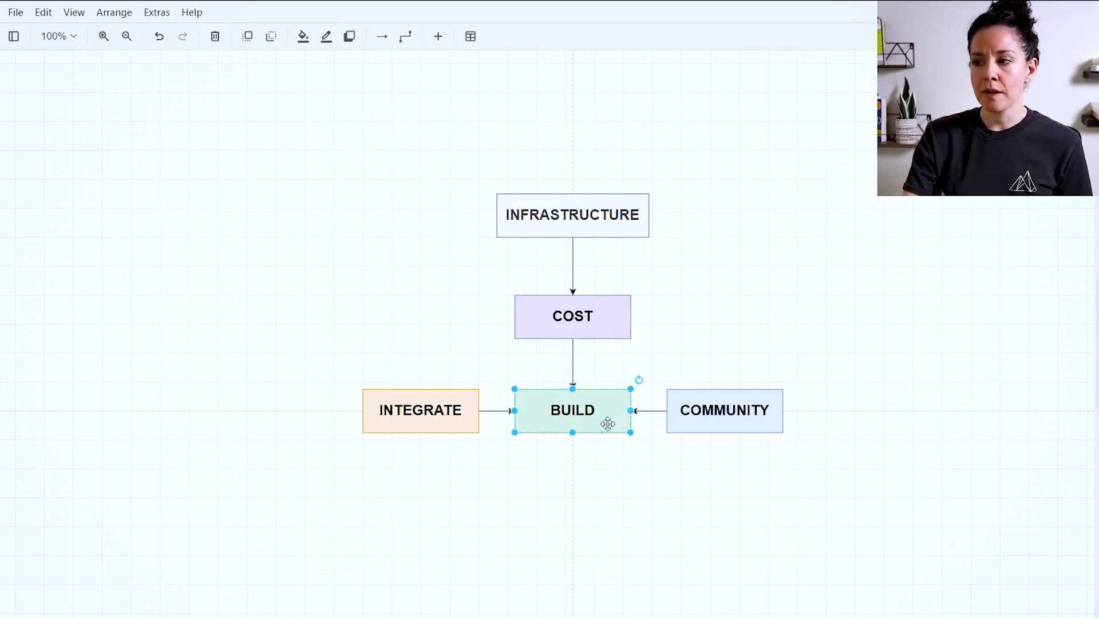
pyautogui.moveTo(575, 486)
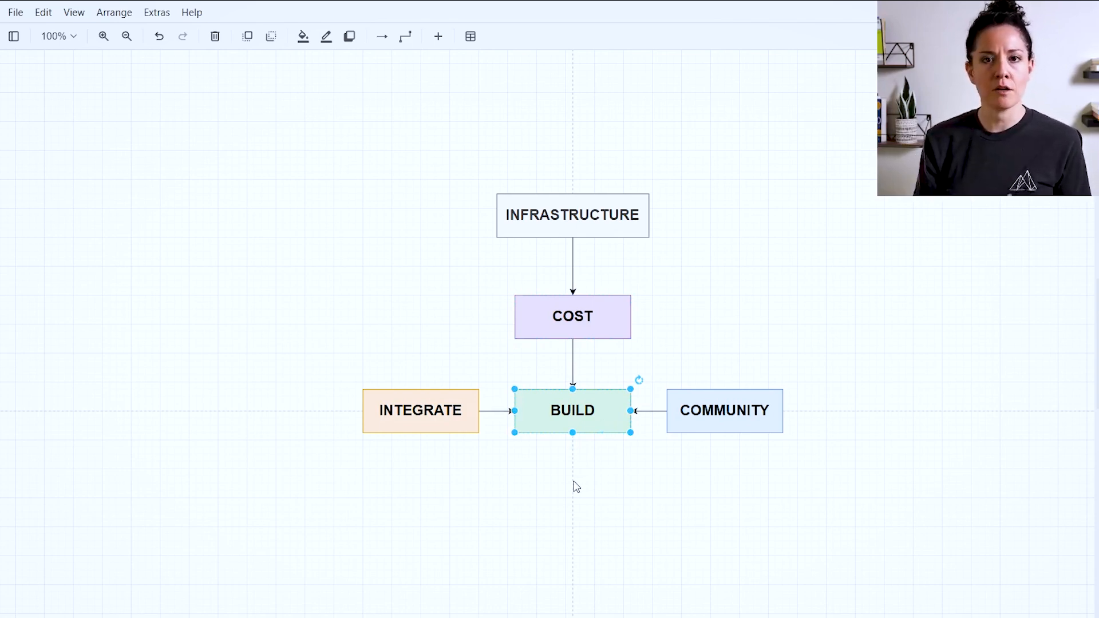
# Highlight the INTEGRATE and COMMUNITY boxes, clear the selection, and switch to the full ecosystem page
pyautogui.click(420, 410)
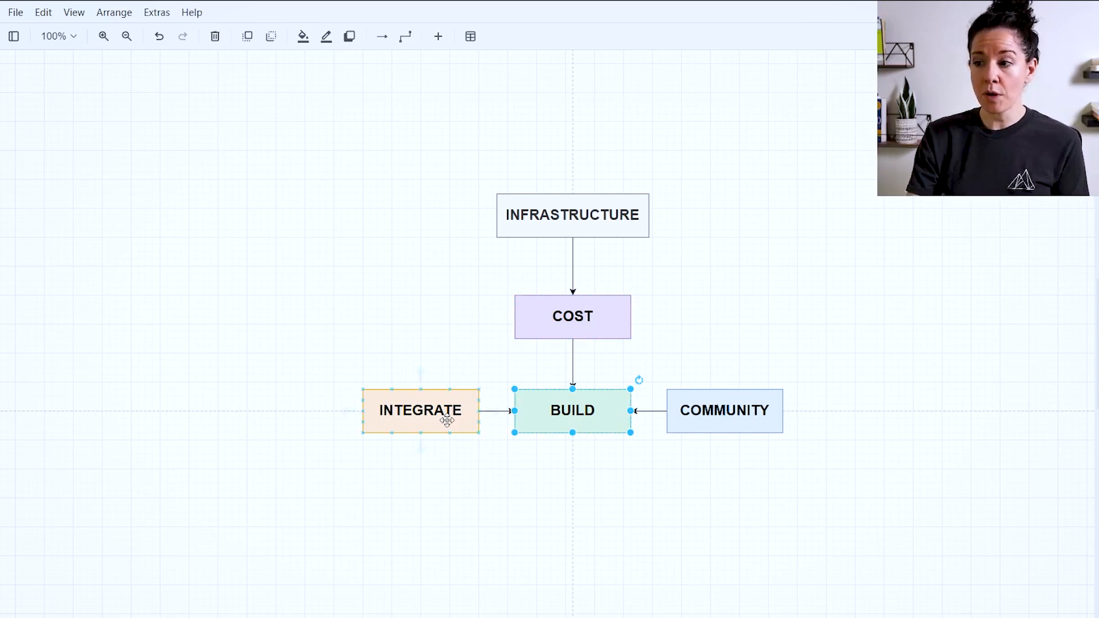
pyautogui.click(420, 410)
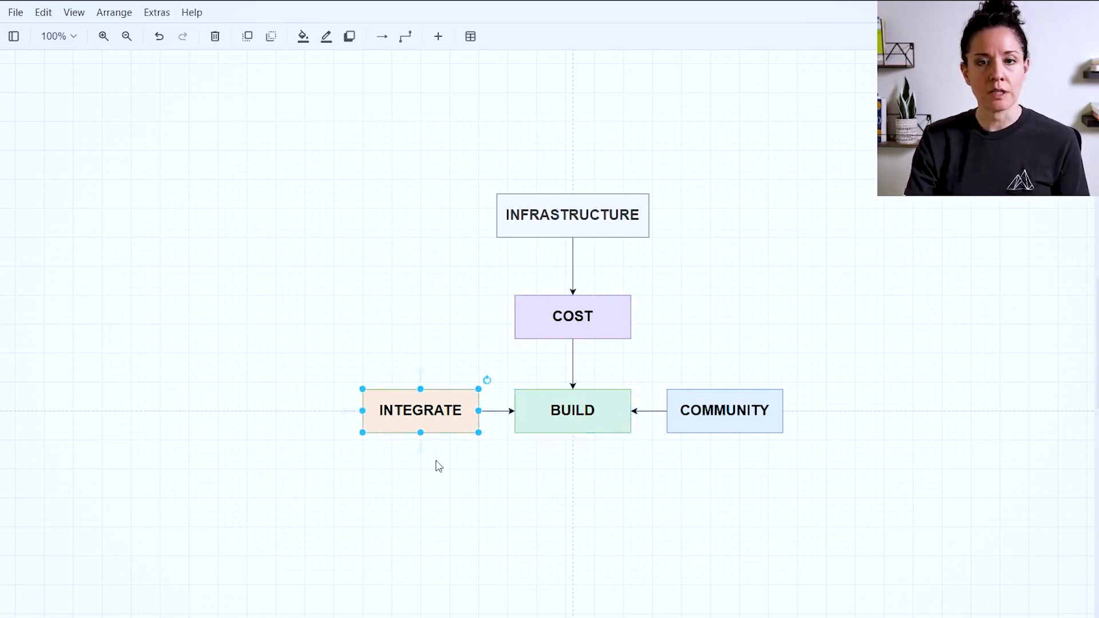
pyautogui.click(724, 410)
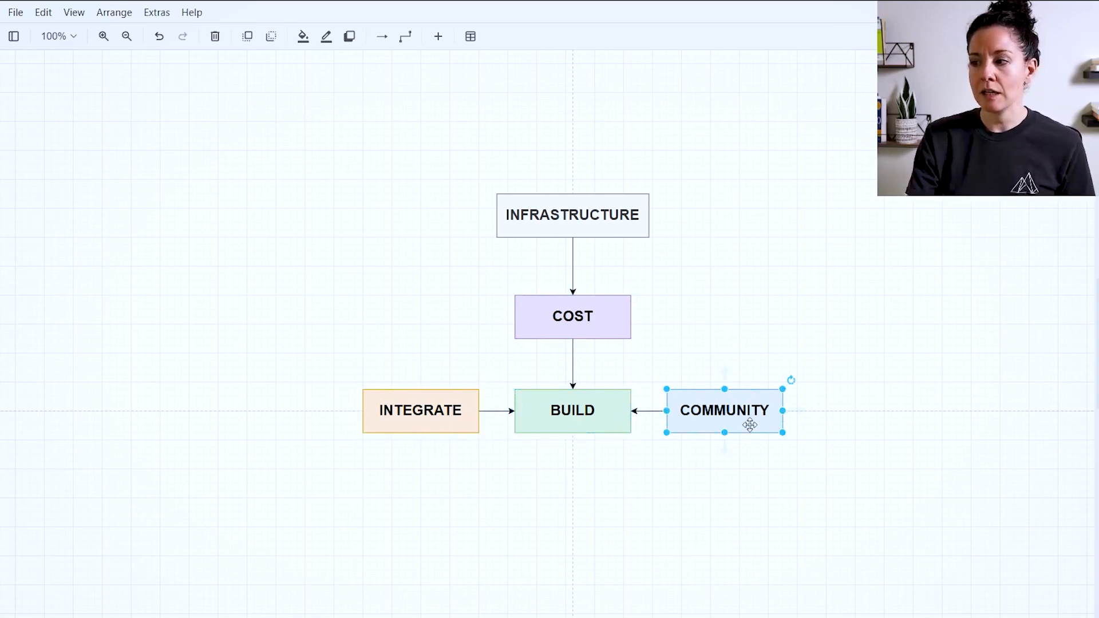
pyautogui.click(663, 537)
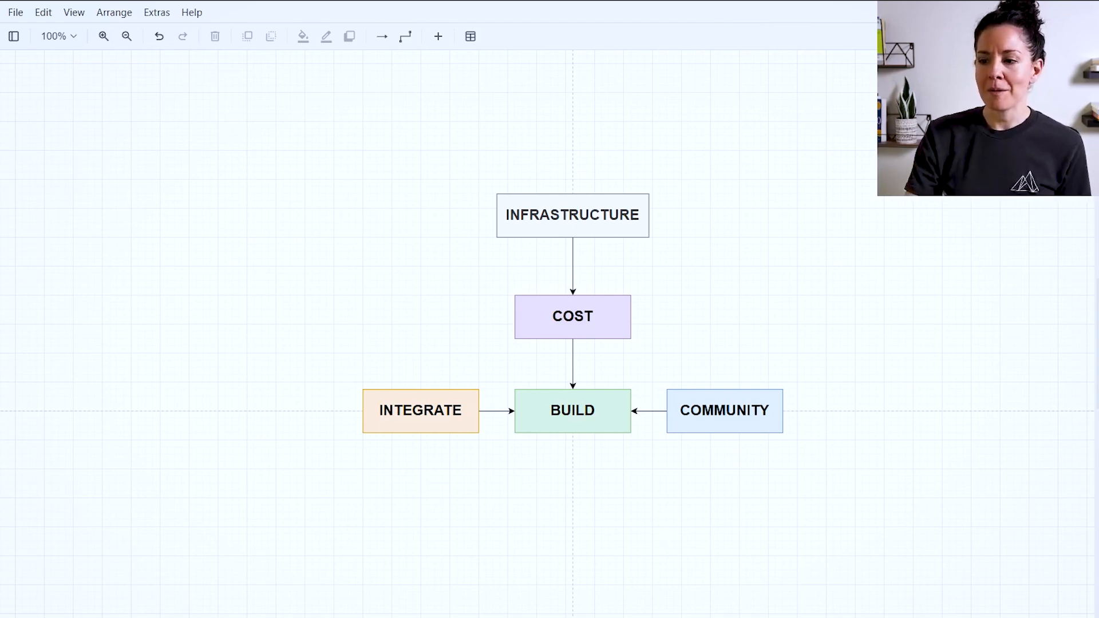
pyautogui.click(127, 36)
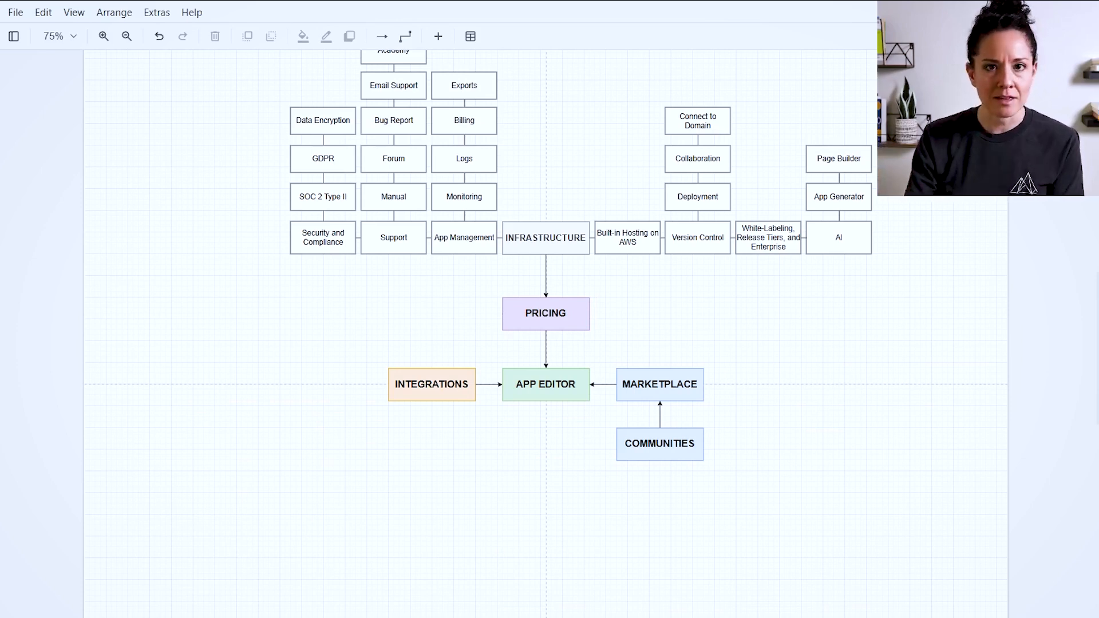
pyautogui.click(546, 384)
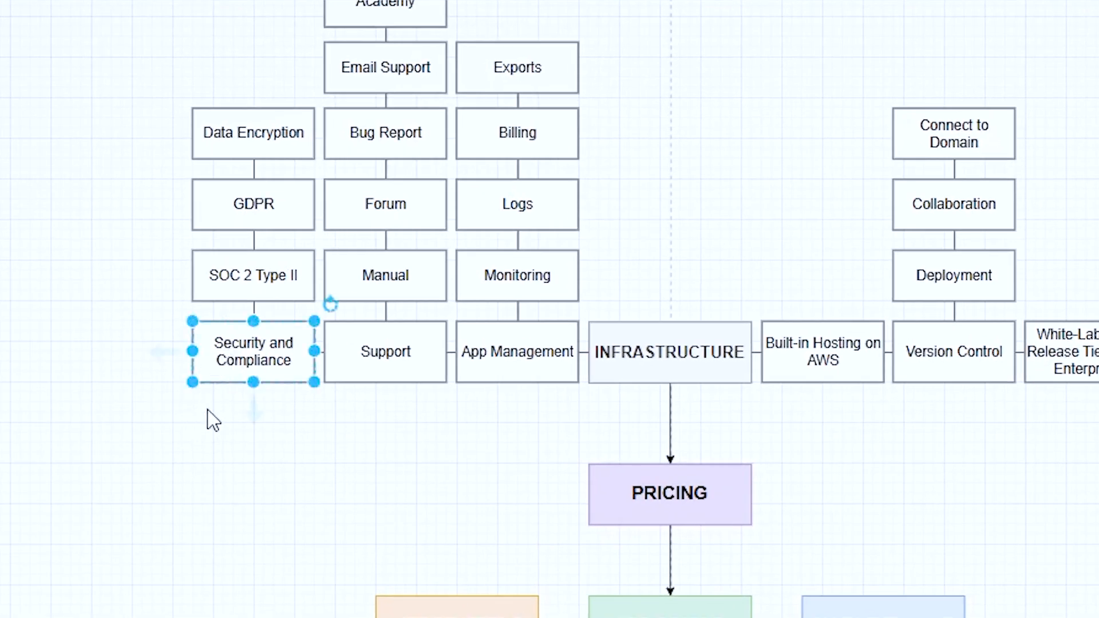
pyautogui.click(253, 275)
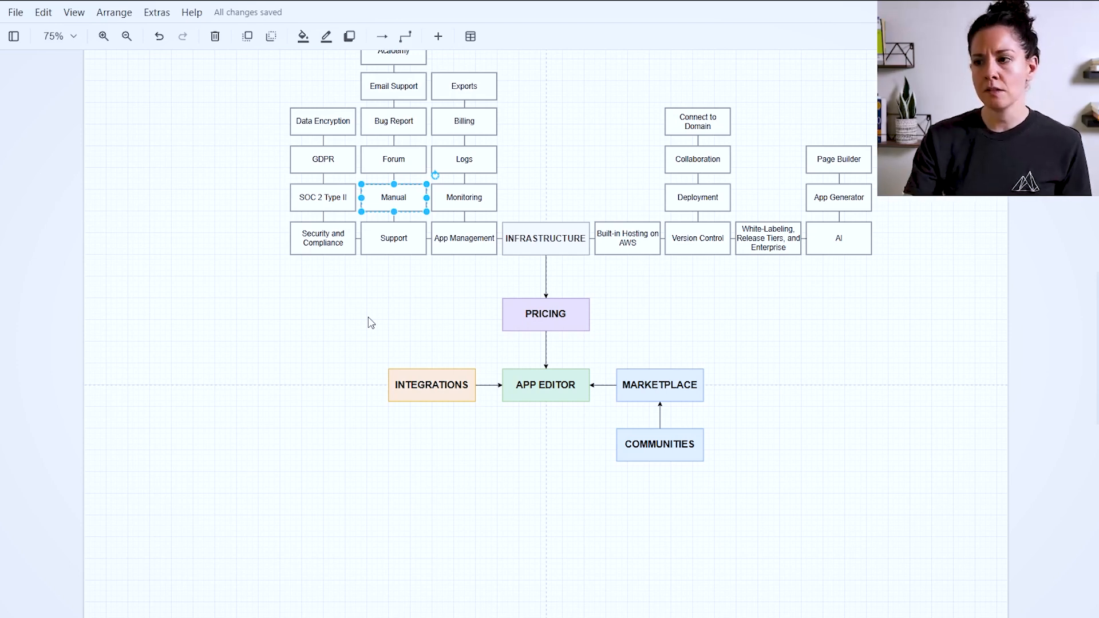
pyautogui.moveTo(389, 203)
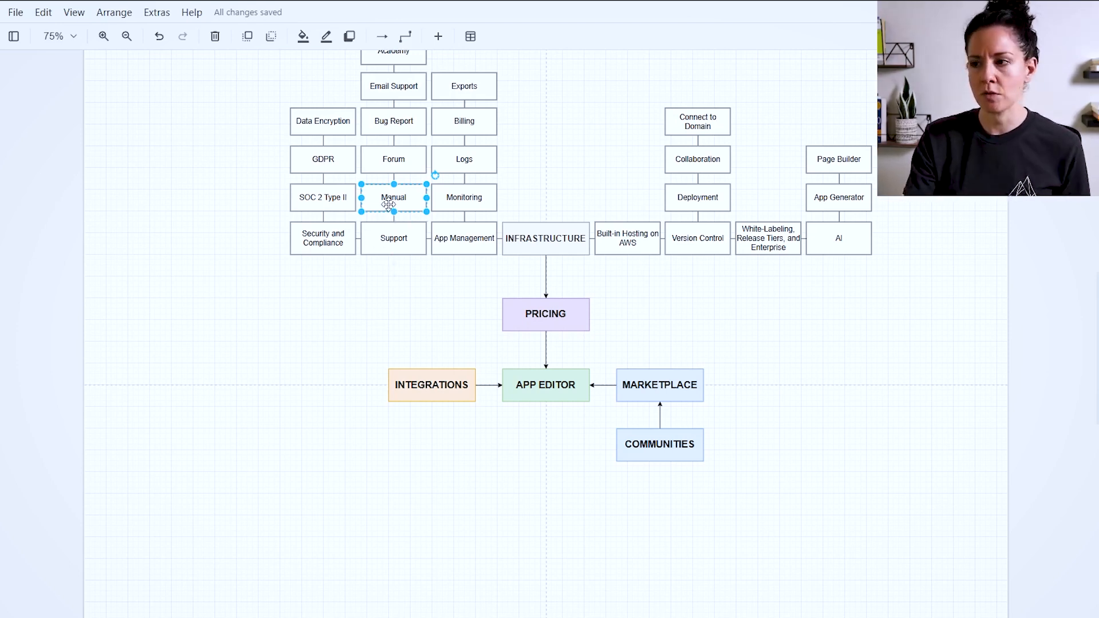
pyautogui.click(394, 159)
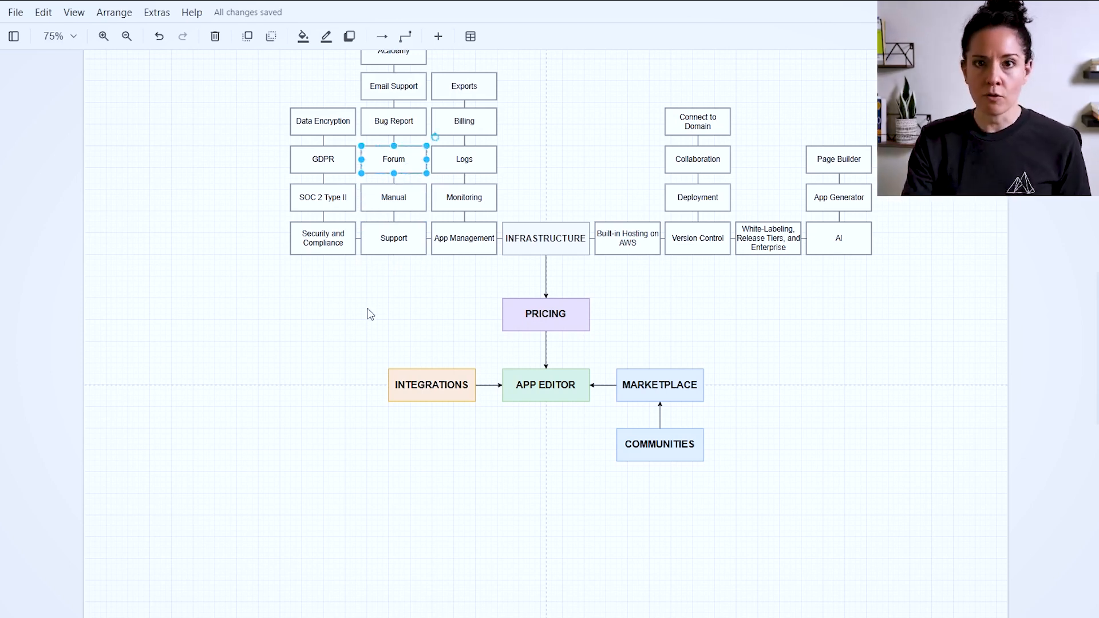
pyautogui.moveTo(371, 331)
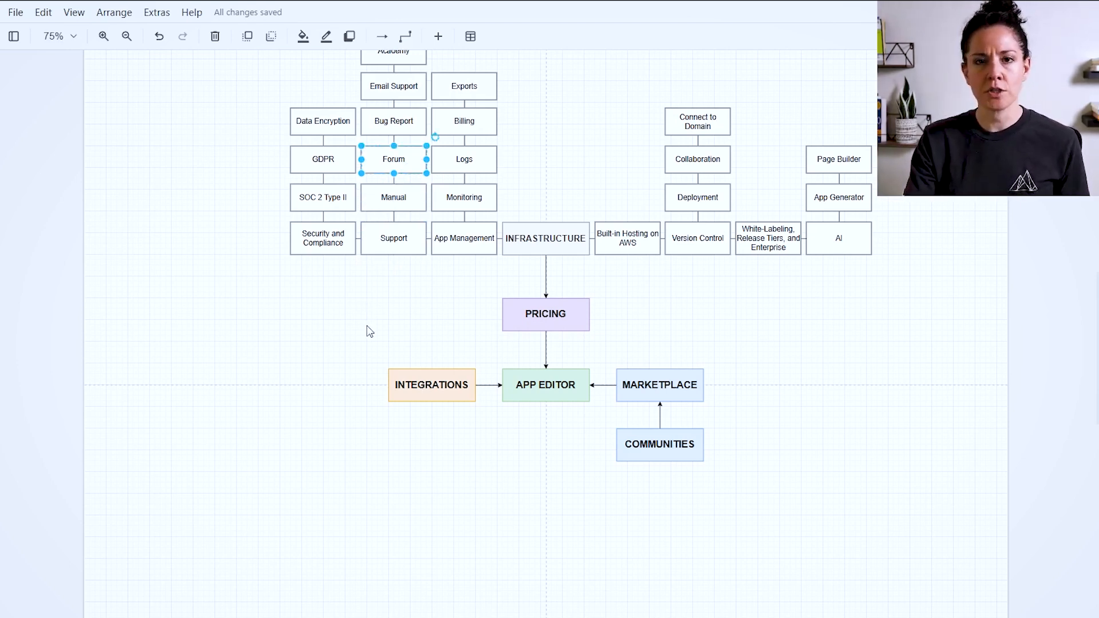
pyautogui.moveTo(413, 183)
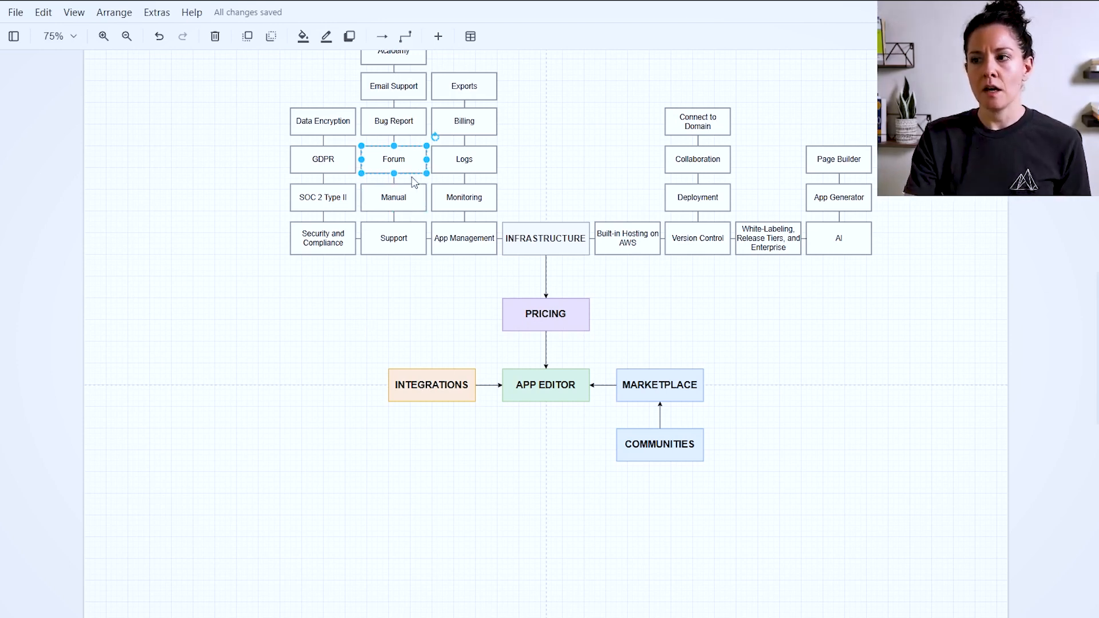
pyautogui.moveTo(413, 169)
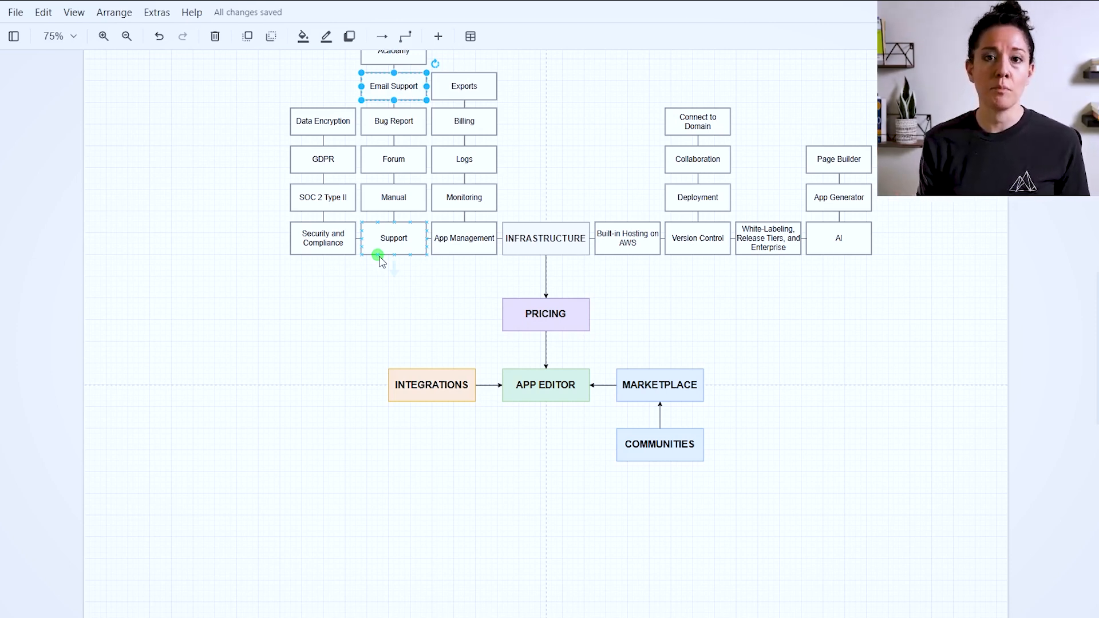
pyautogui.scroll(-3)
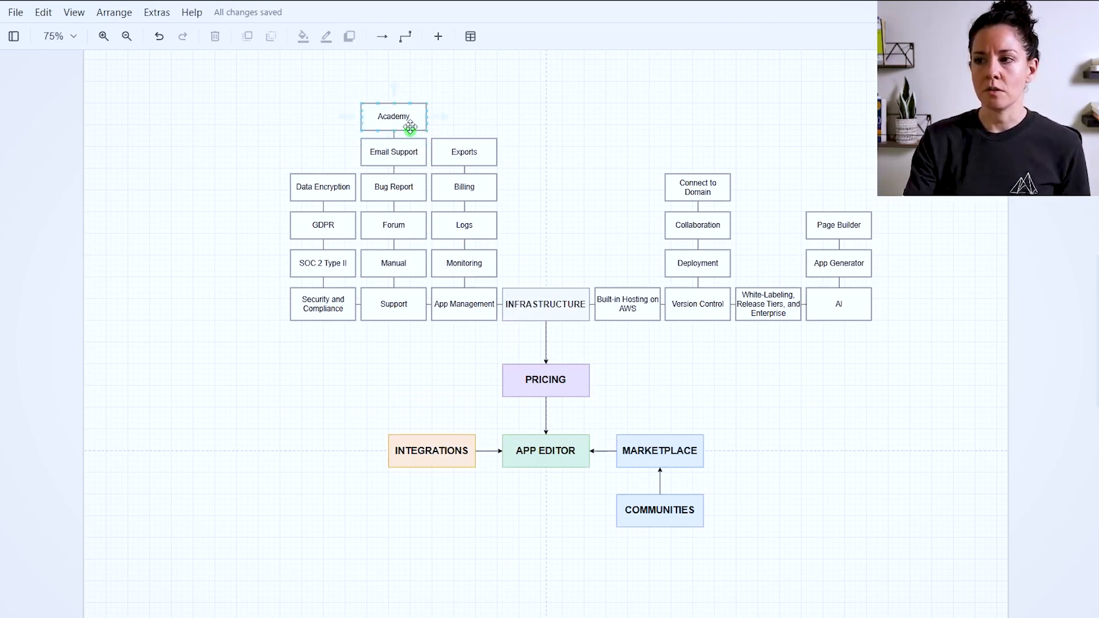
pyautogui.click(394, 116)
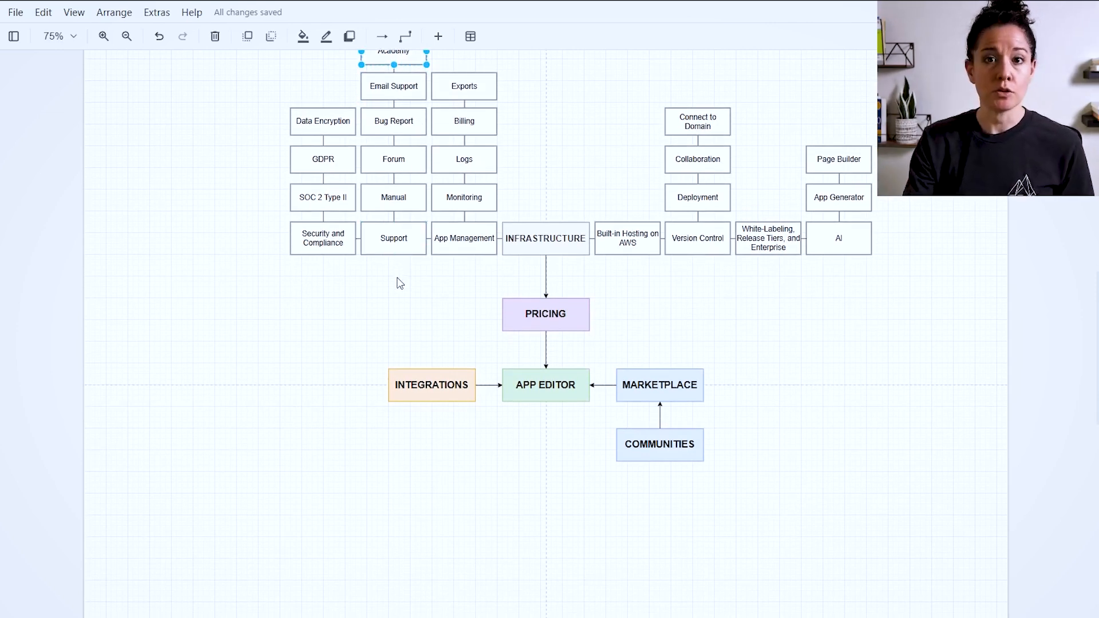
pyautogui.click(464, 238)
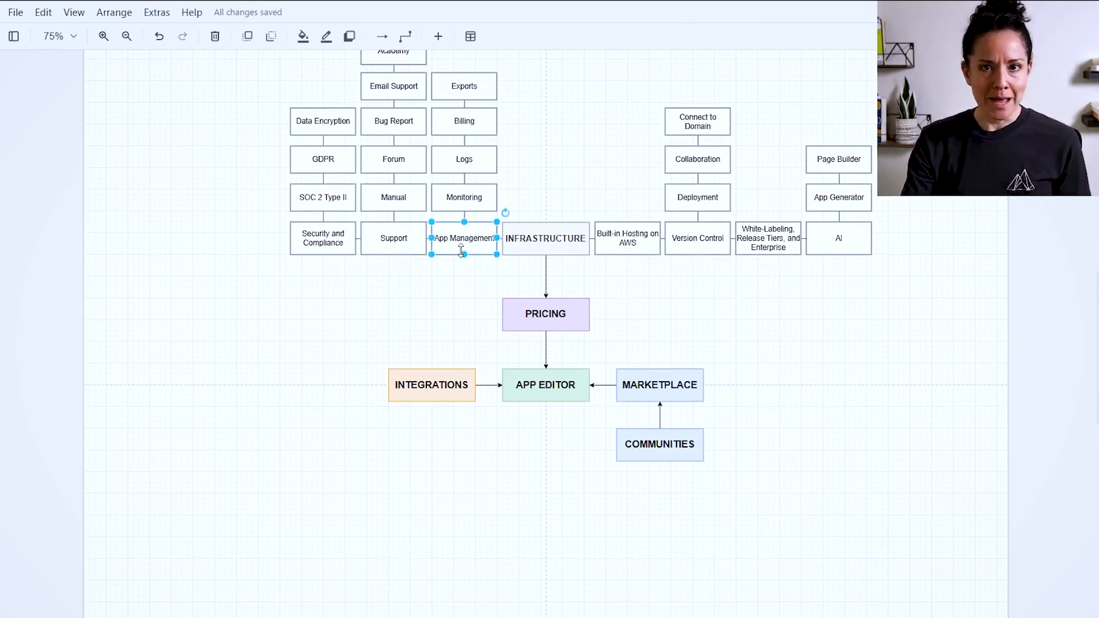
pyautogui.moveTo(453, 288)
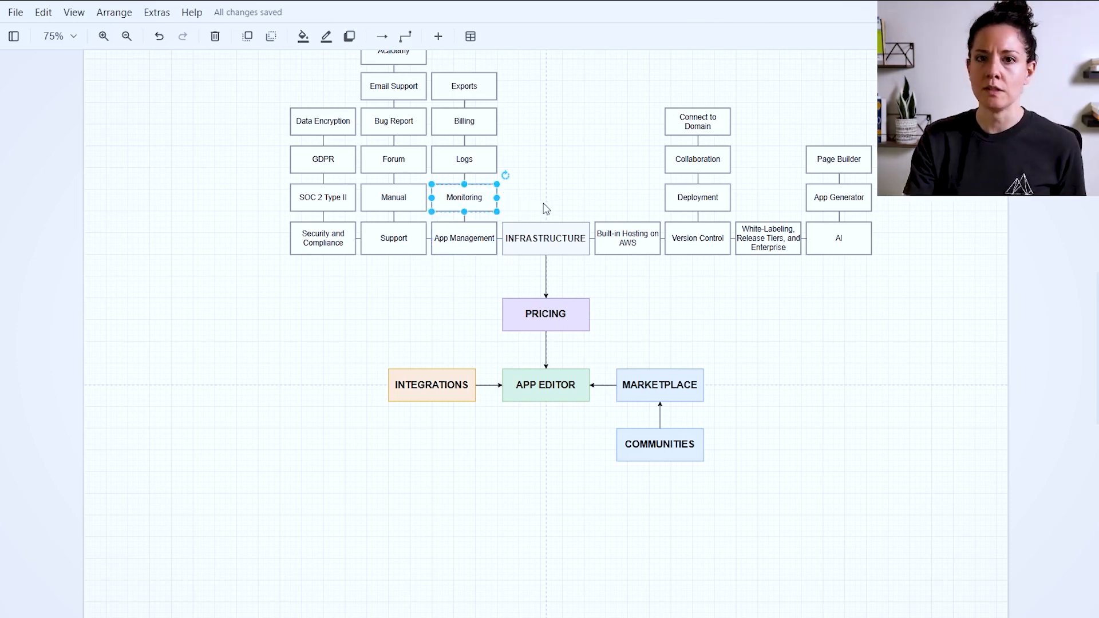
pyautogui.moveTo(556, 222)
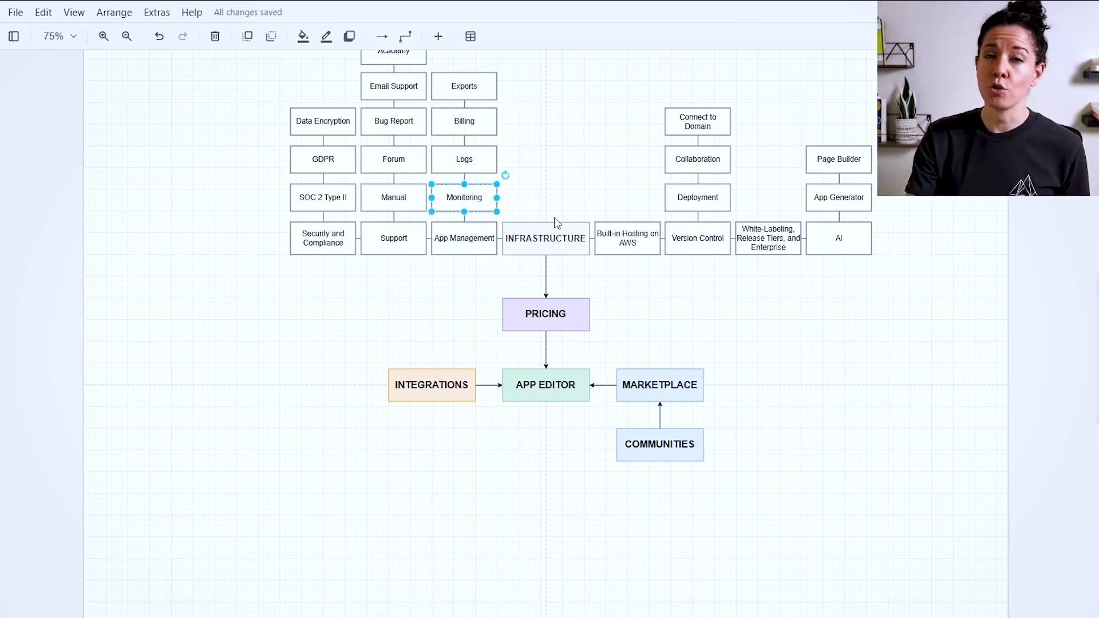
pyautogui.moveTo(527, 213)
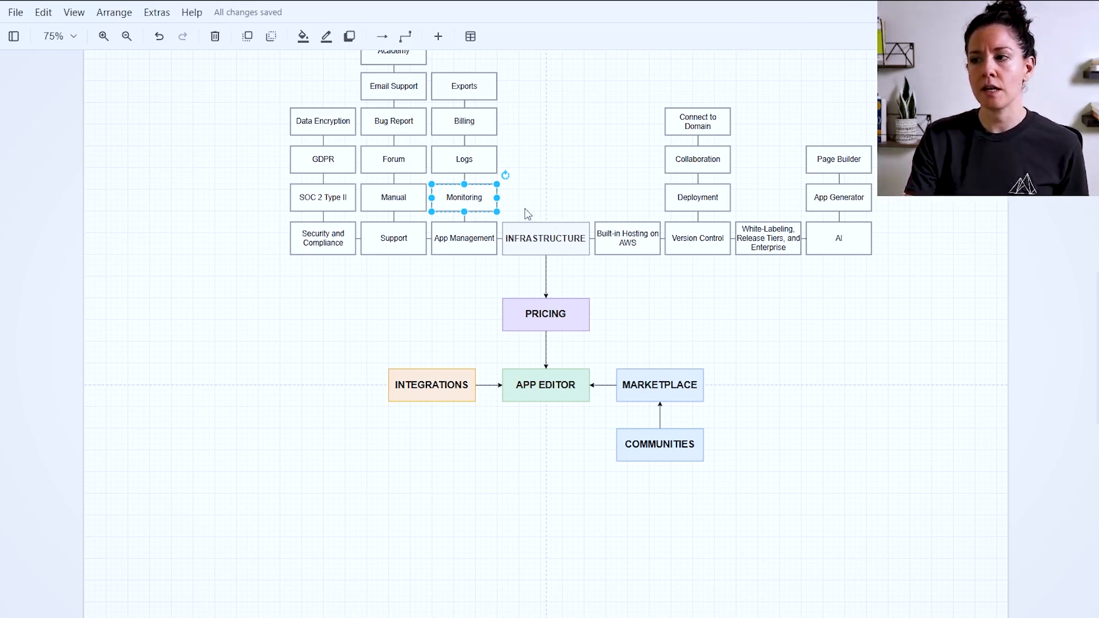
pyautogui.moveTo(522, 214)
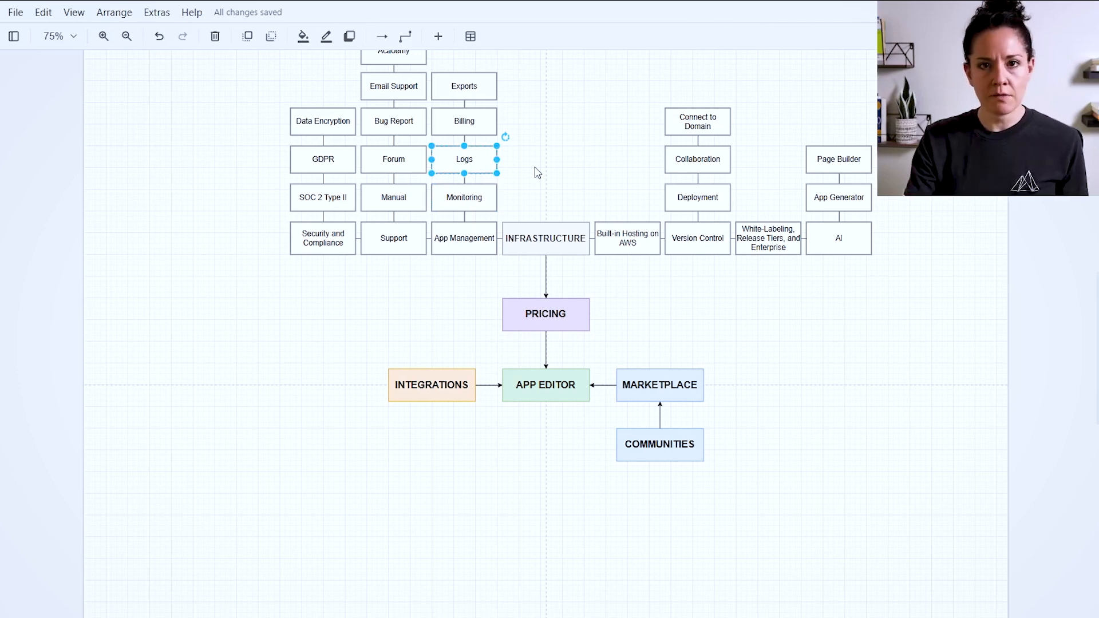
pyautogui.moveTo(475, 168)
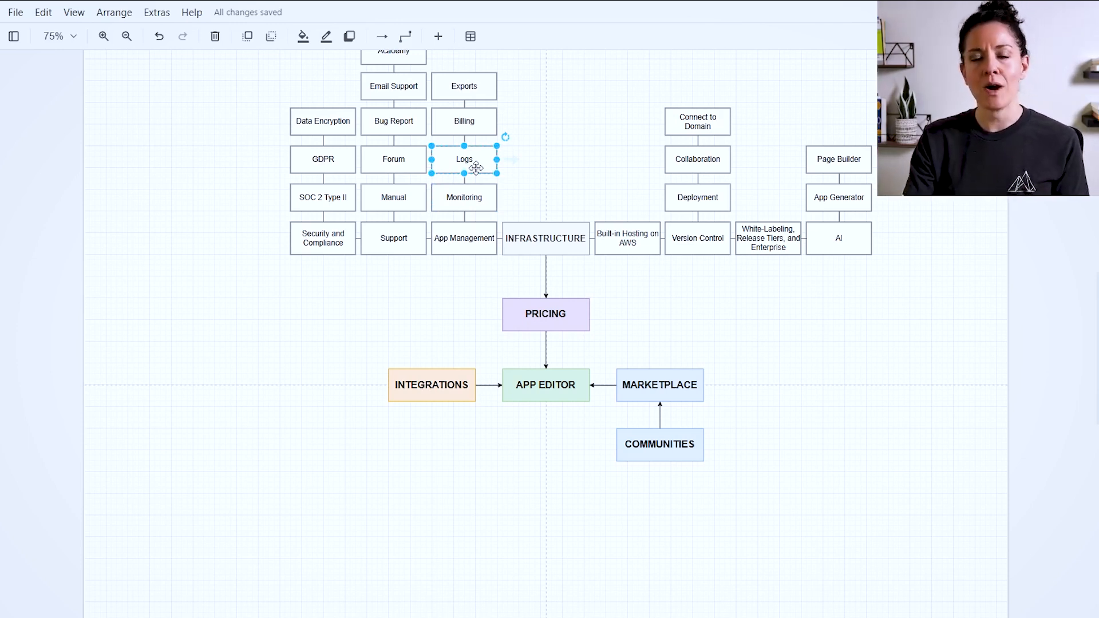
pyautogui.moveTo(489, 159)
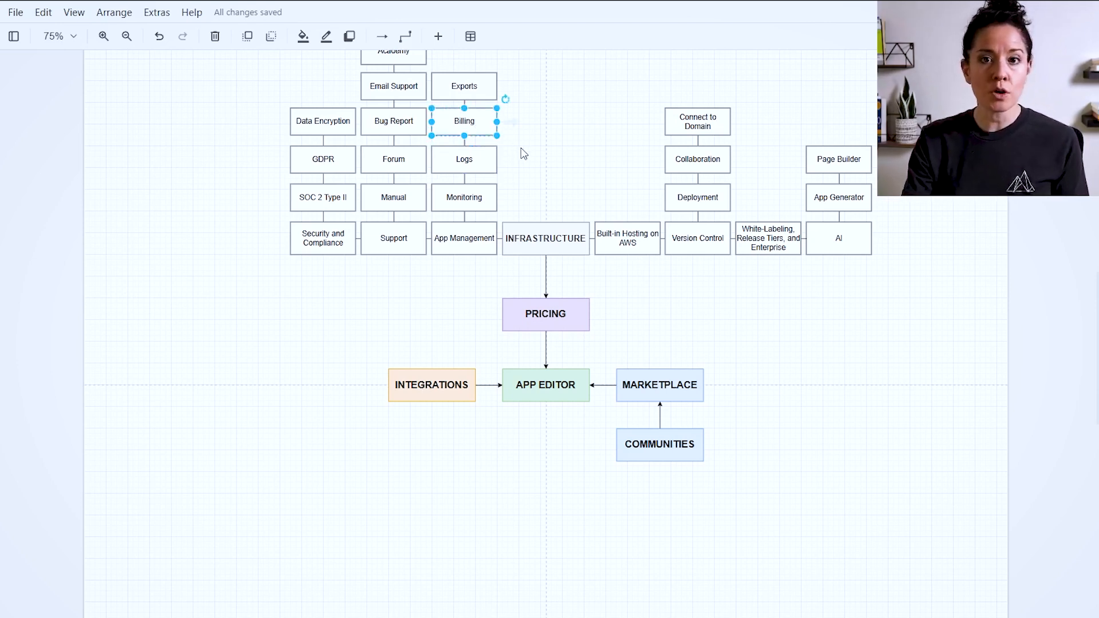
pyautogui.moveTo(529, 291)
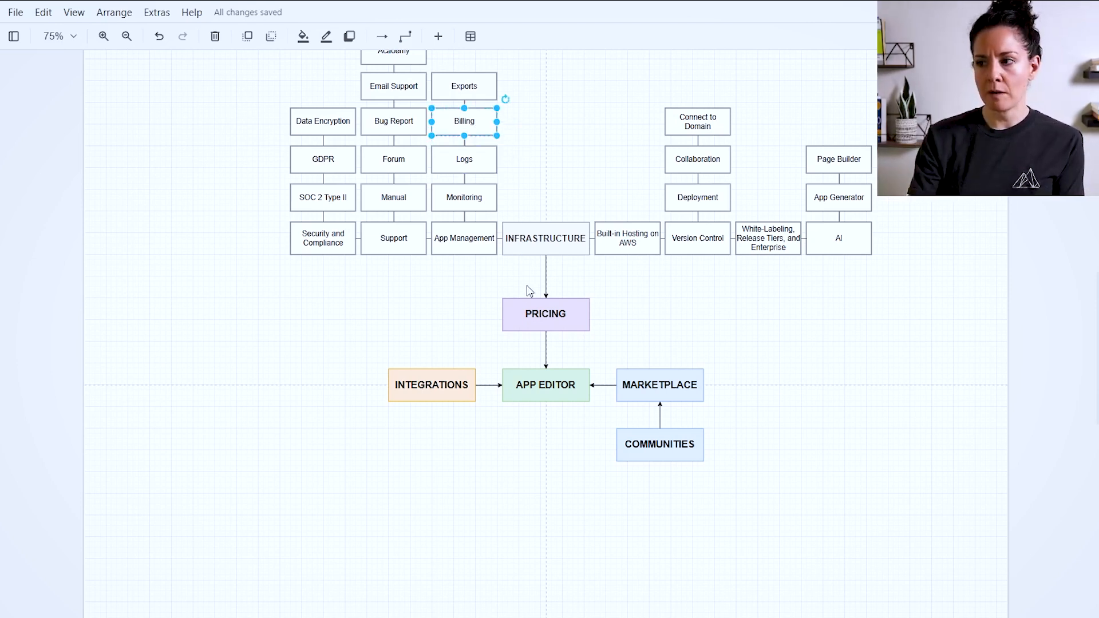
pyautogui.moveTo(537, 206)
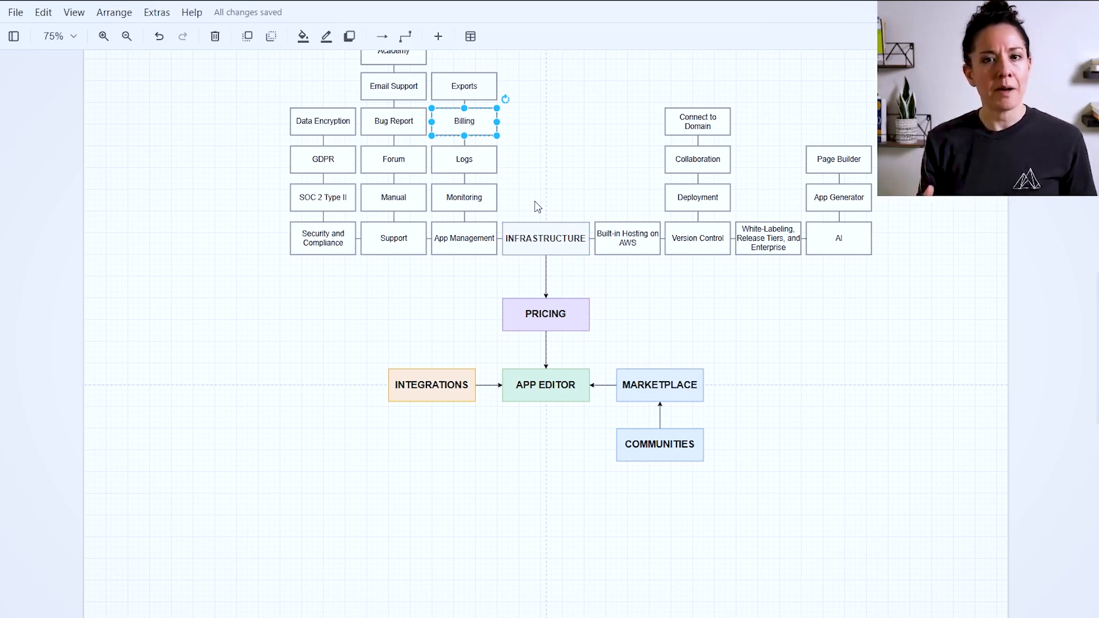
pyautogui.moveTo(514, 156)
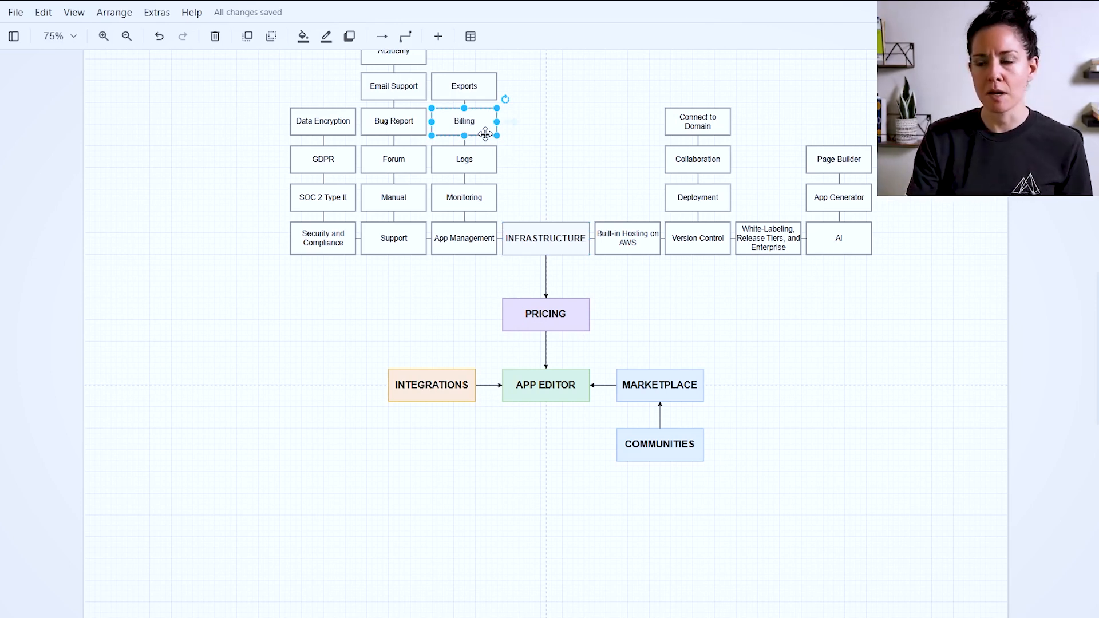
pyautogui.moveTo(489, 112)
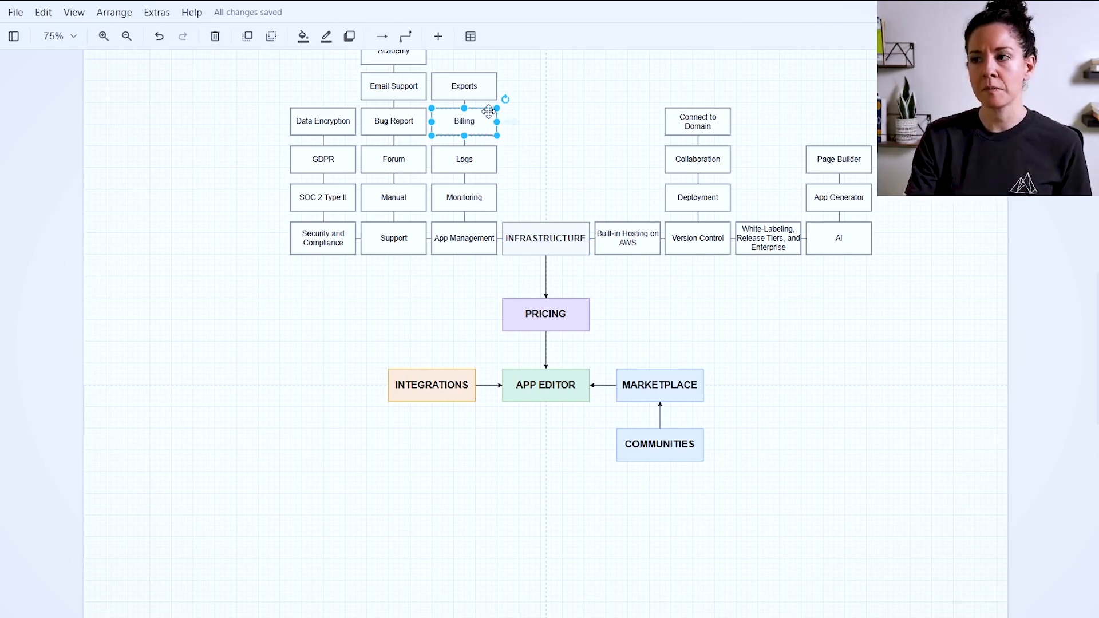
pyautogui.click(464, 87)
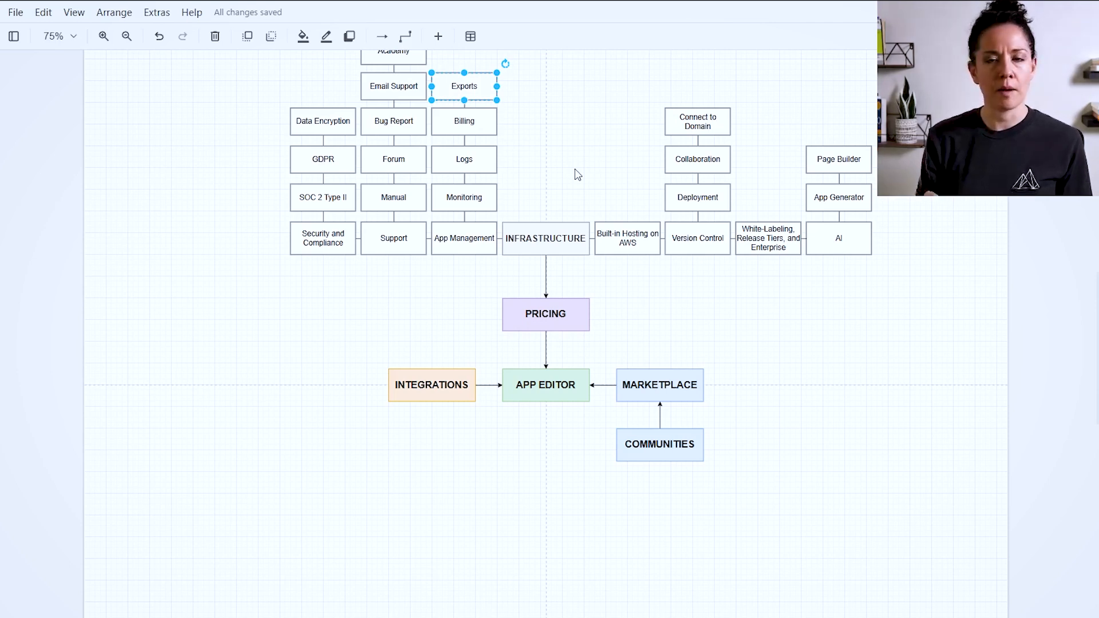
pyautogui.moveTo(561, 212)
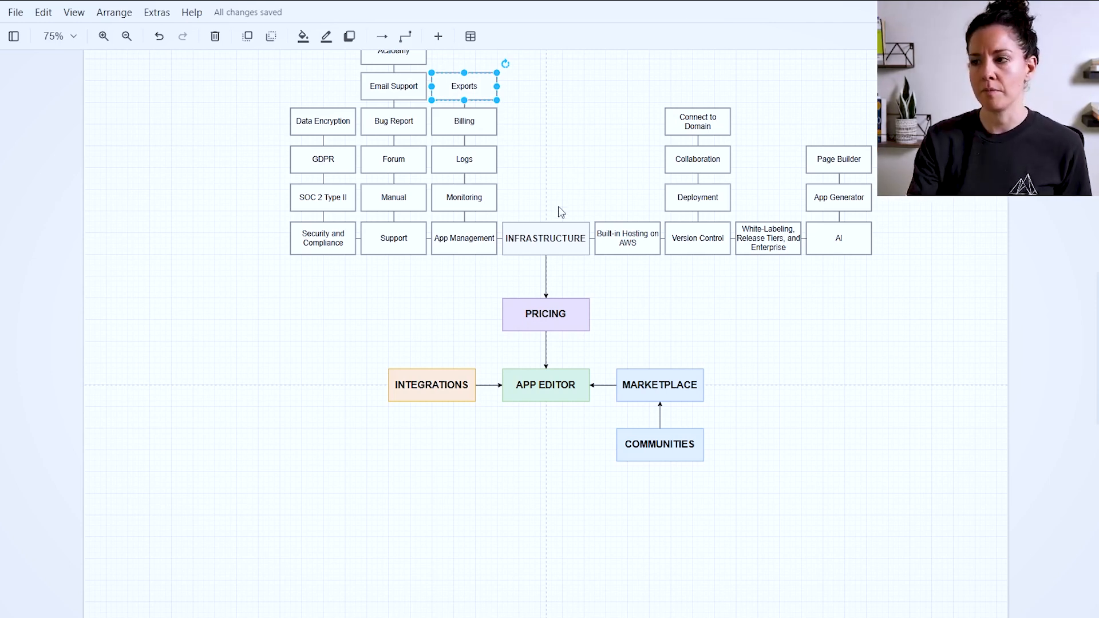
pyautogui.click(627, 238)
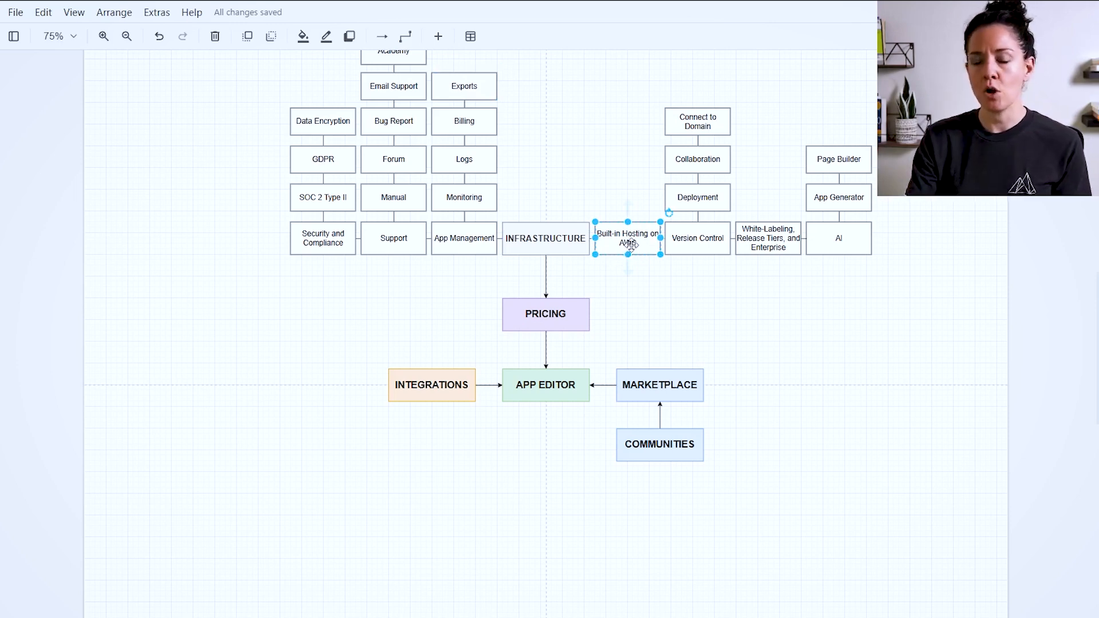
pyautogui.moveTo(628, 242)
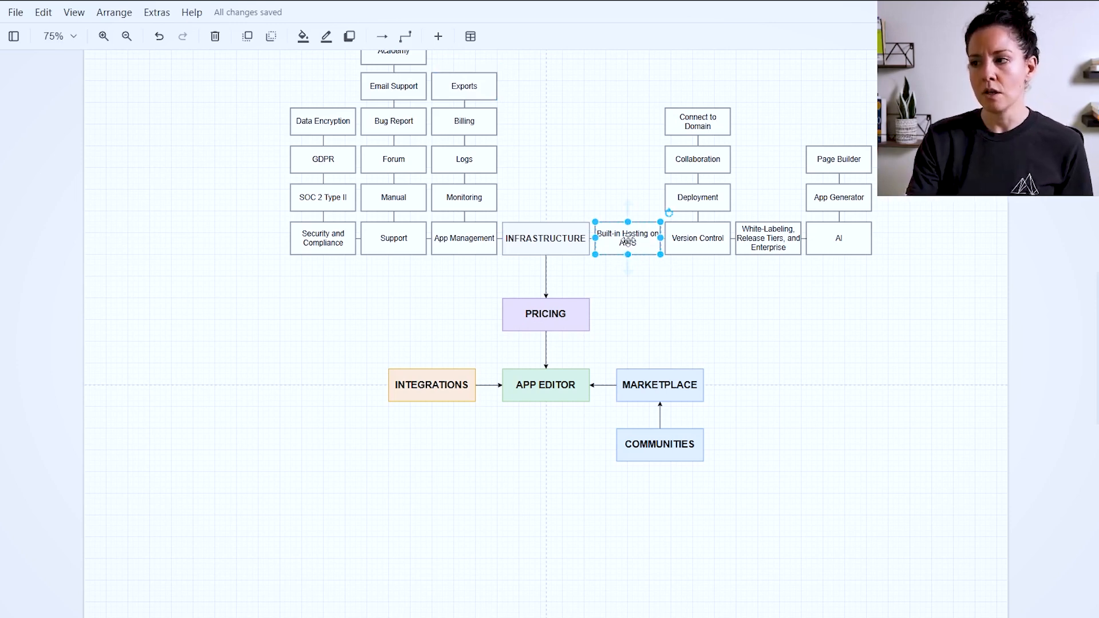
pyautogui.moveTo(687, 260)
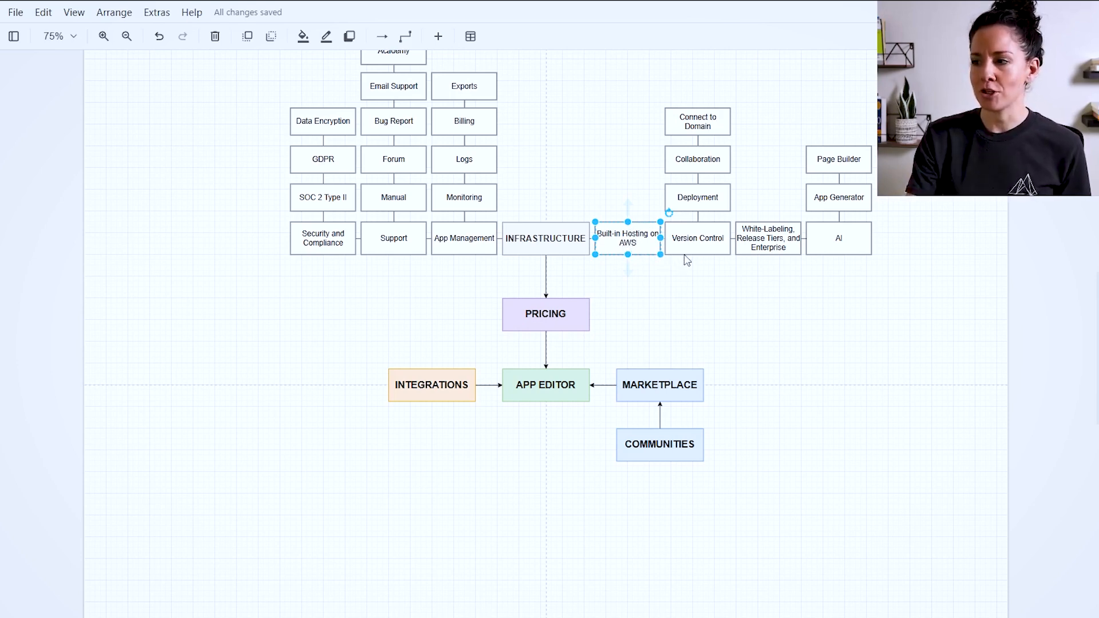
pyautogui.click(696, 237)
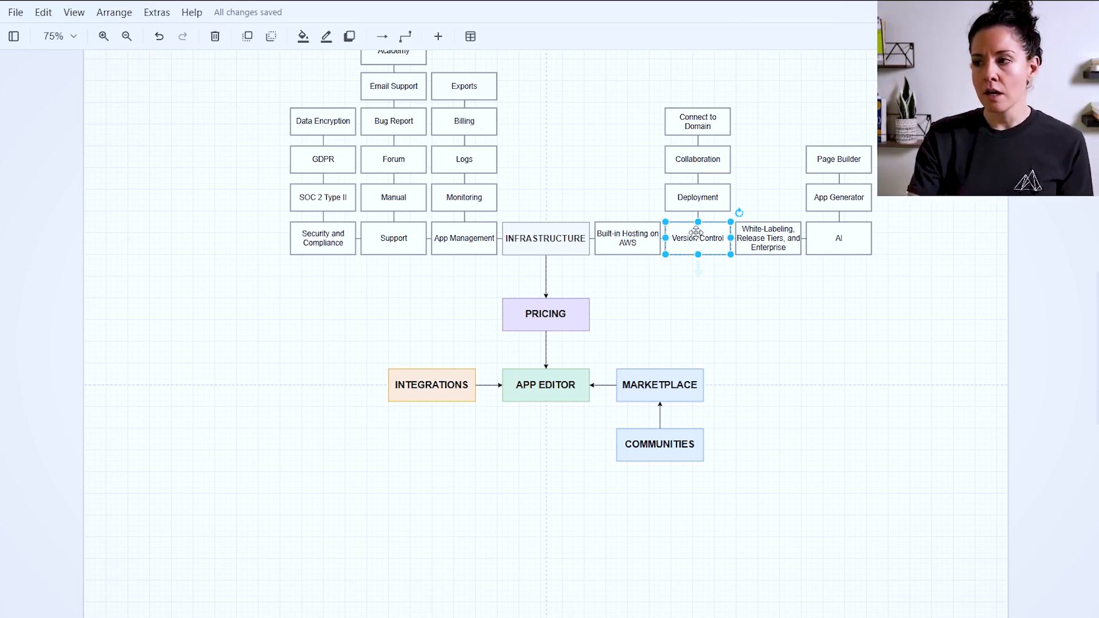
pyautogui.click(696, 197)
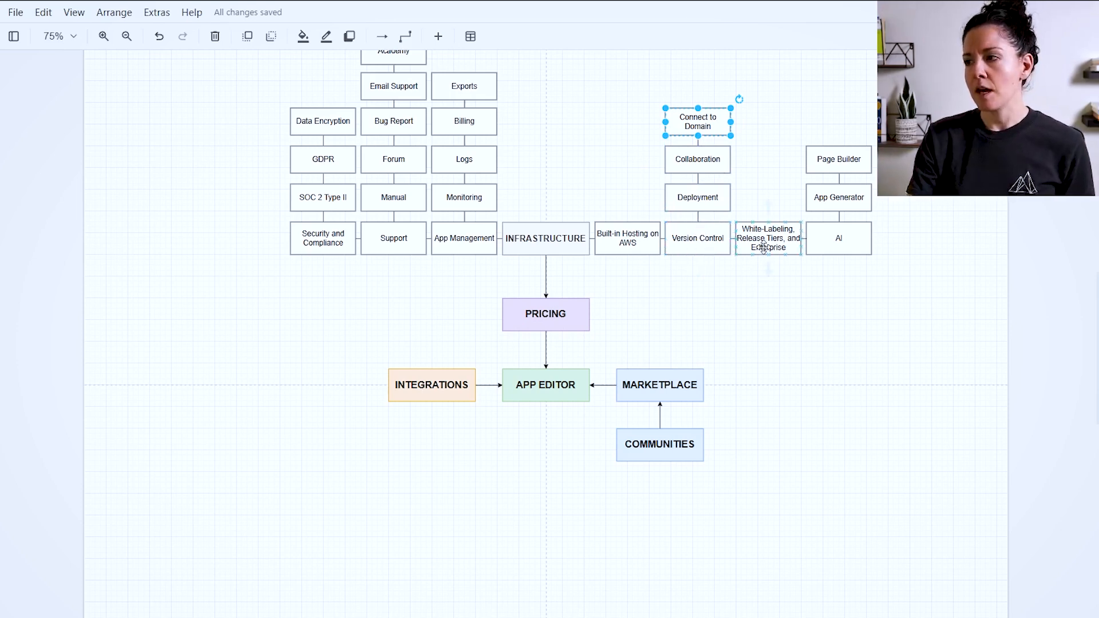
pyautogui.click(768, 238)
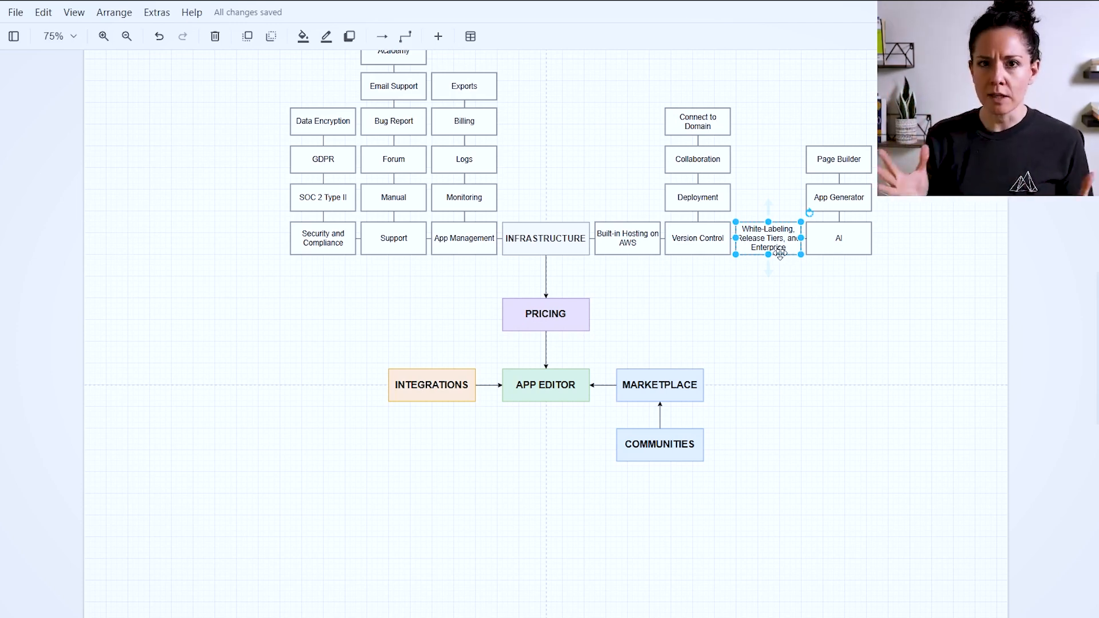
pyautogui.moveTo(796, 277)
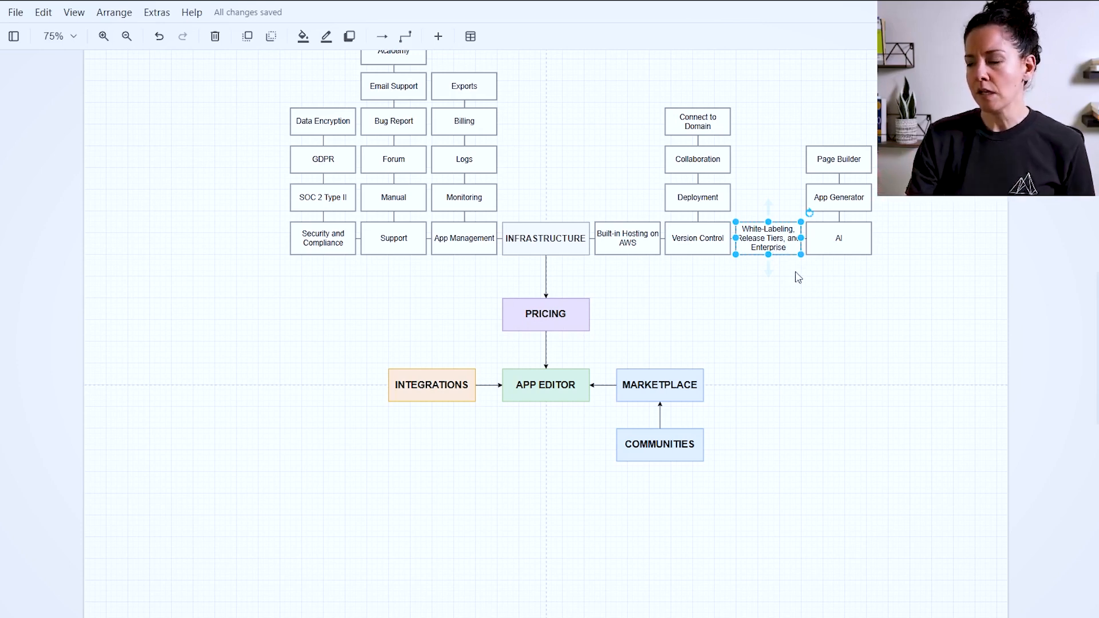
pyautogui.moveTo(800, 288)
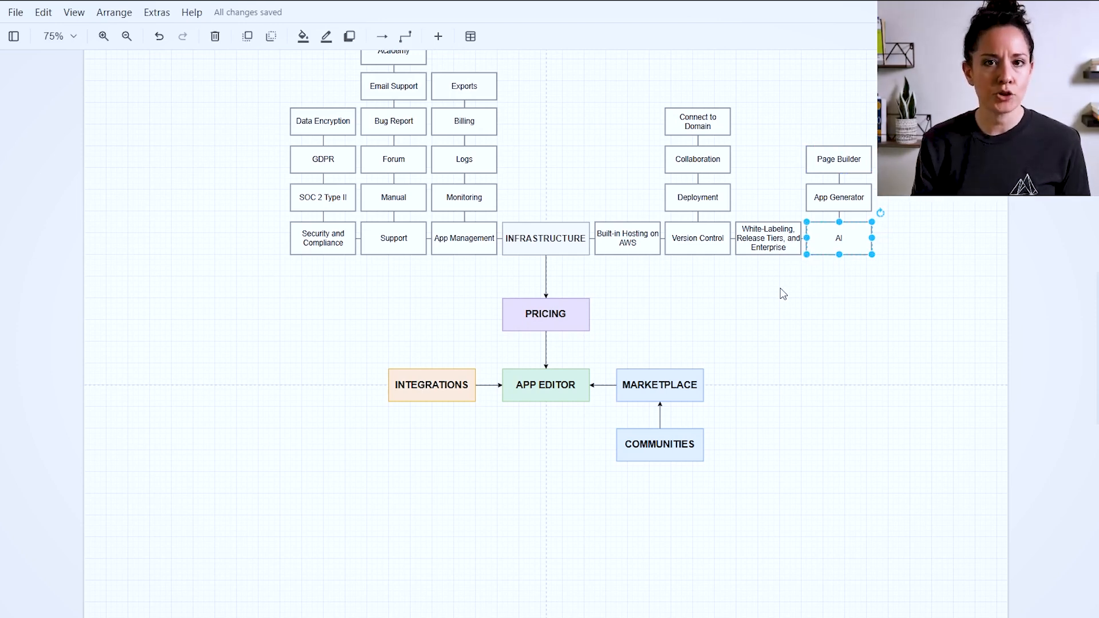
pyautogui.moveTo(818, 230)
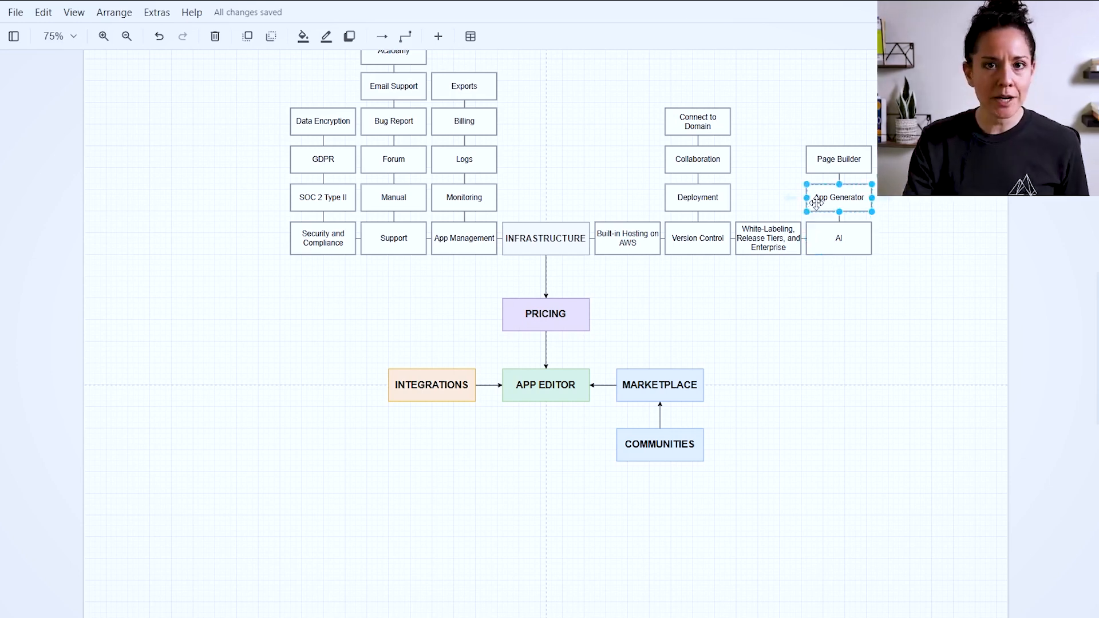
pyautogui.moveTo(828, 186)
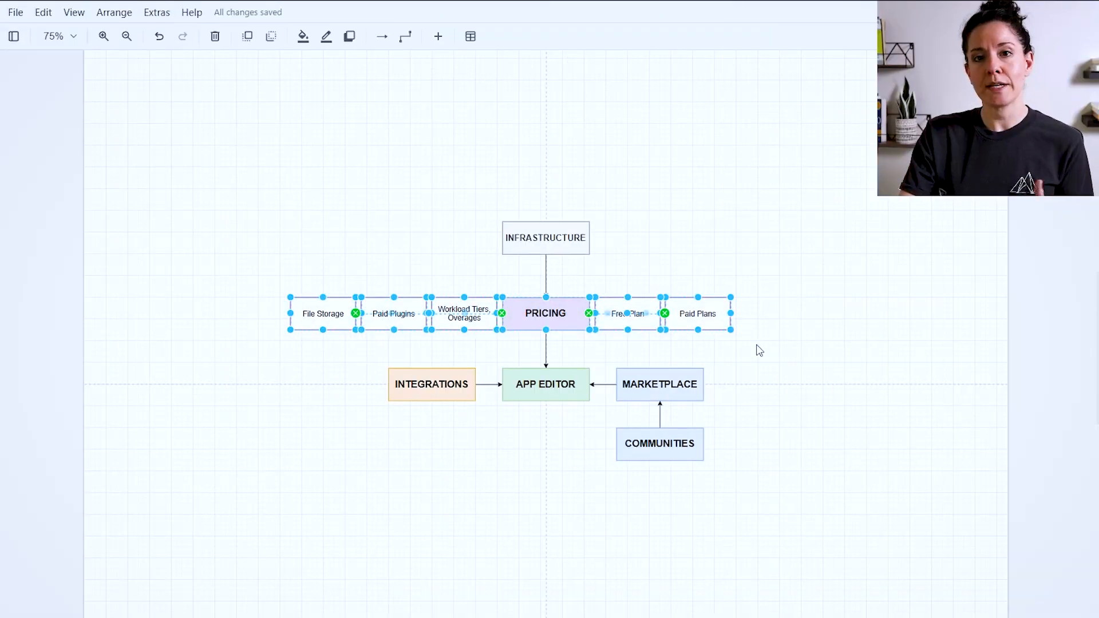
pyautogui.moveTo(585, 337)
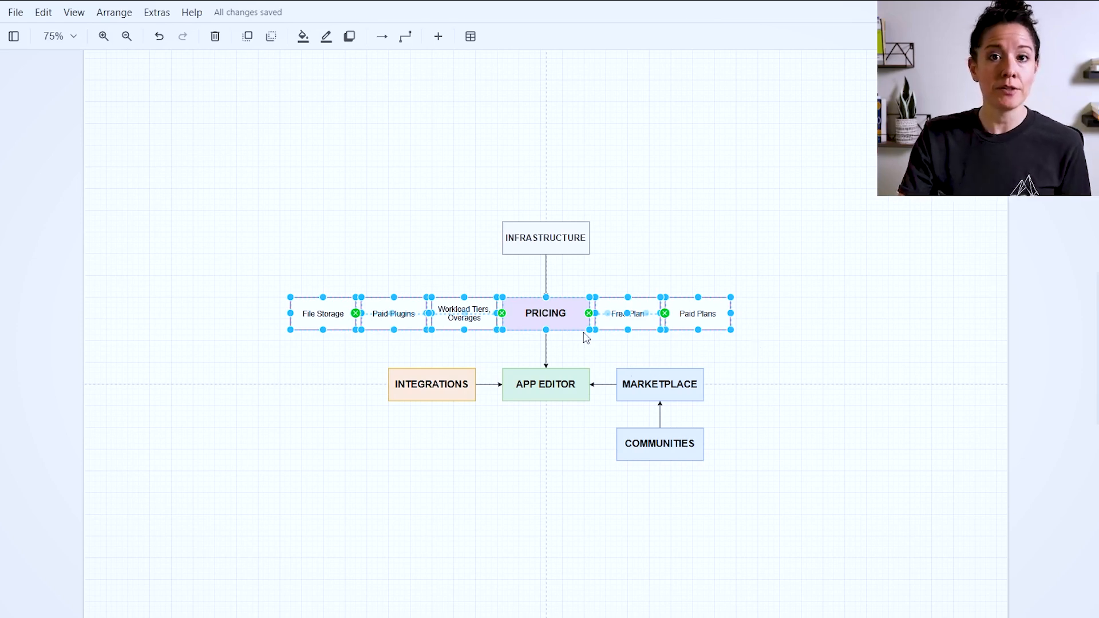
pyautogui.click(546, 238)
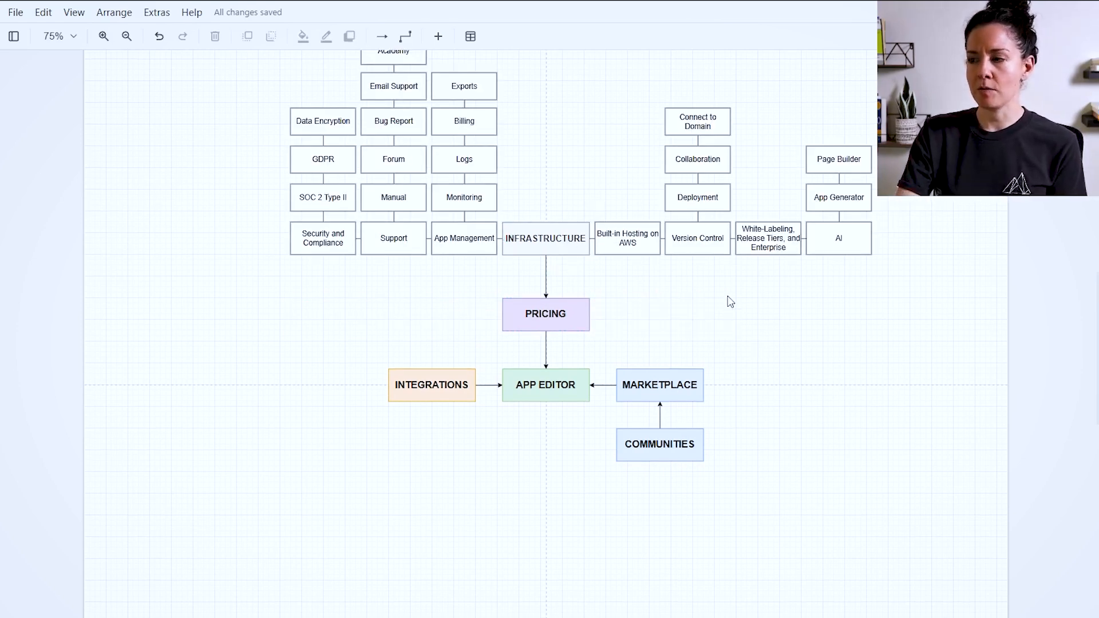
pyautogui.click(697, 197)
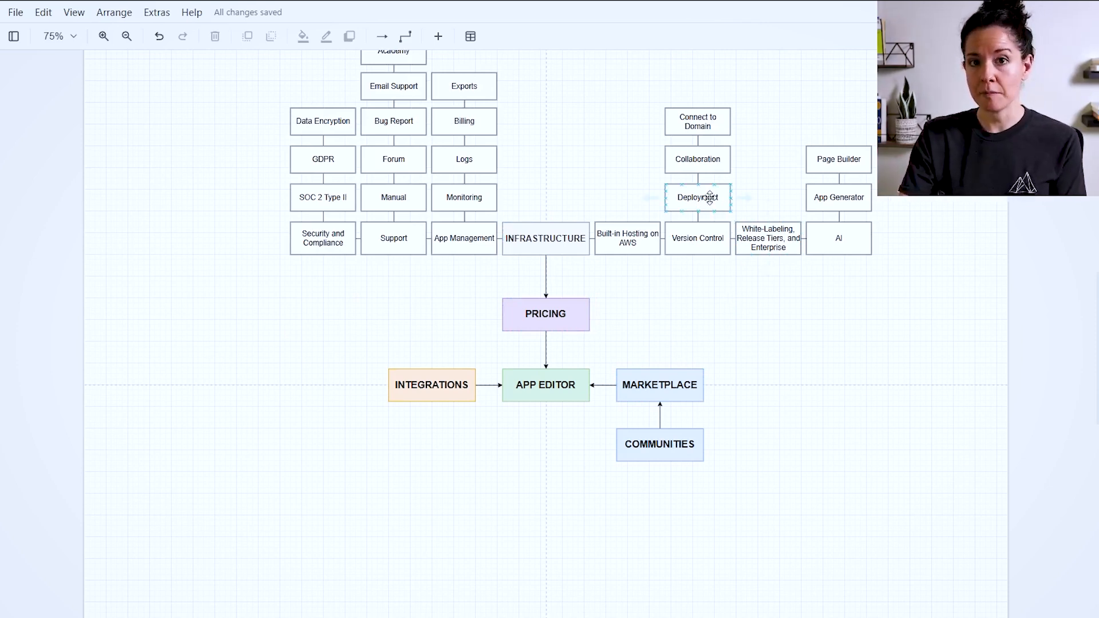
pyautogui.click(545, 313)
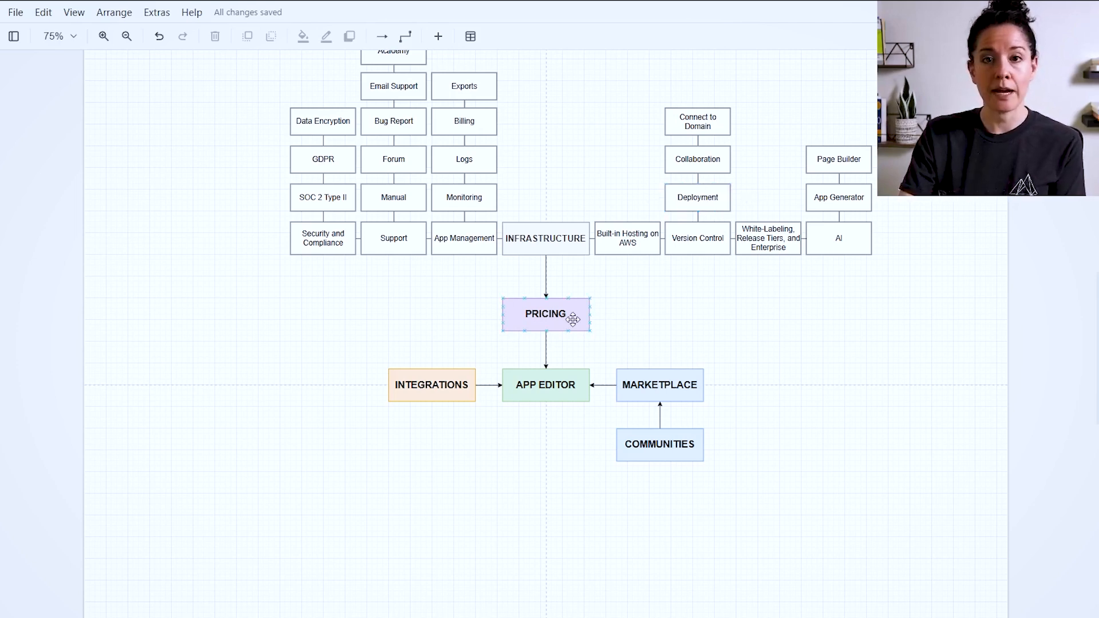
pyautogui.click(714, 281)
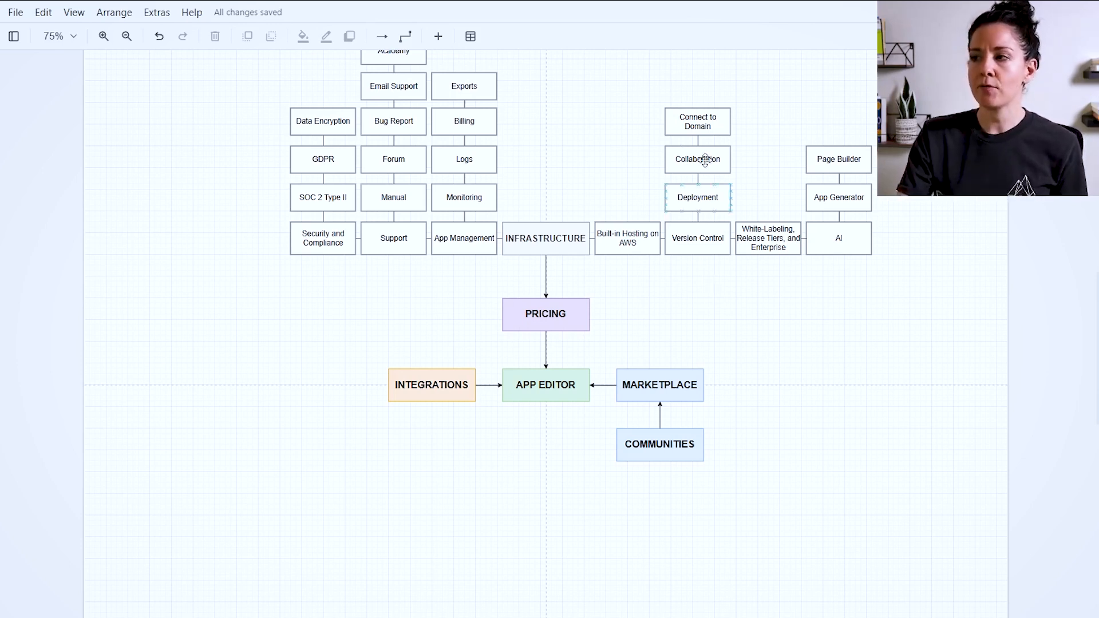
pyautogui.click(697, 120)
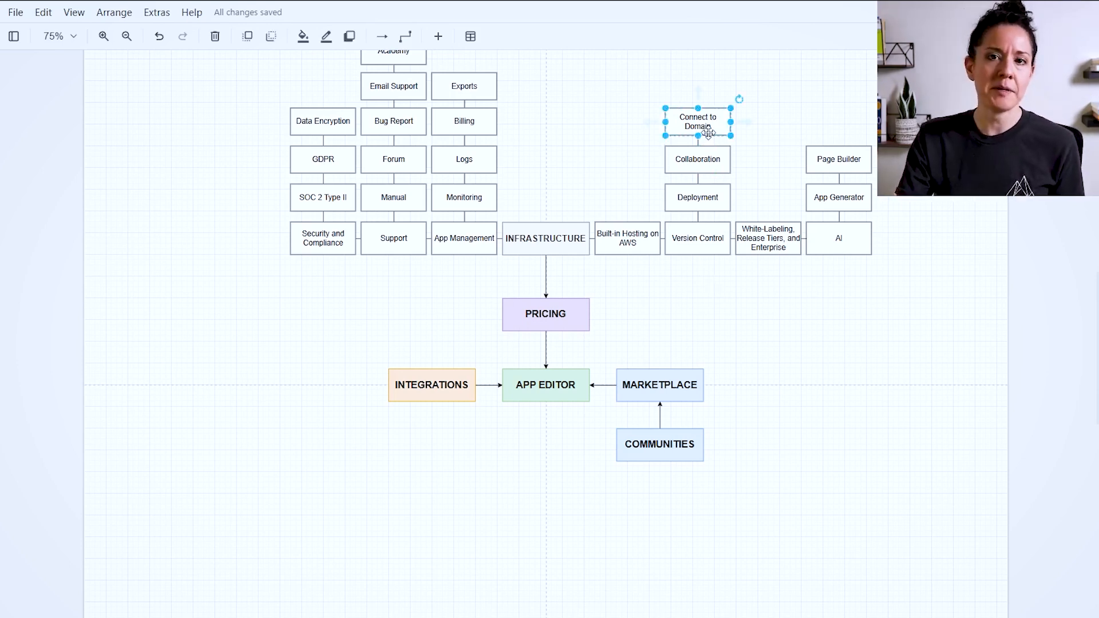
pyautogui.click(697, 159)
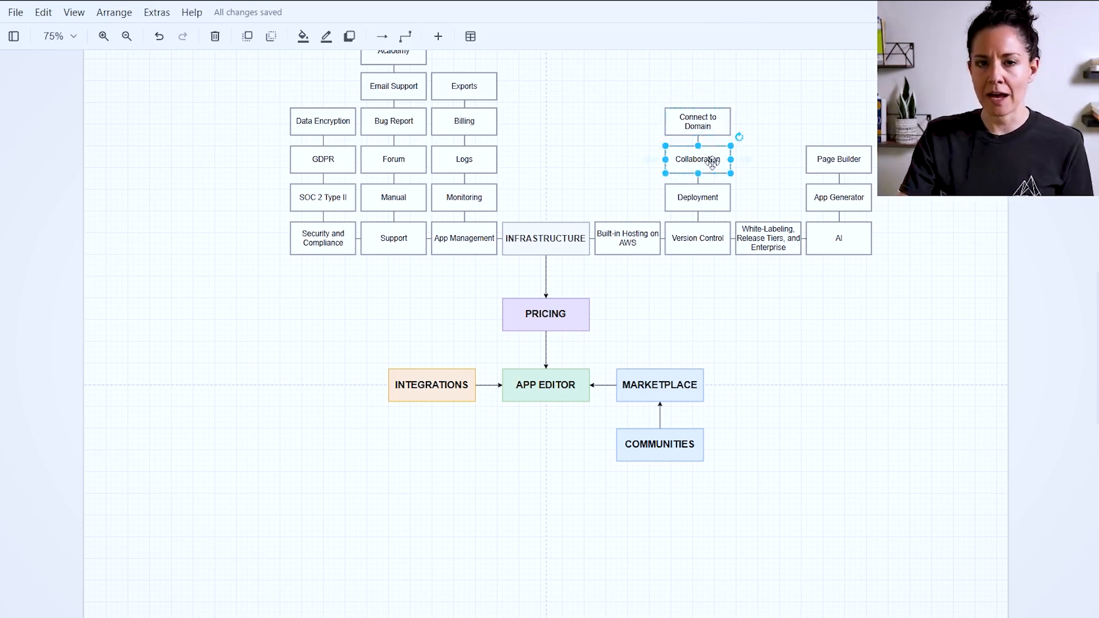
pyautogui.moveTo(620, 310)
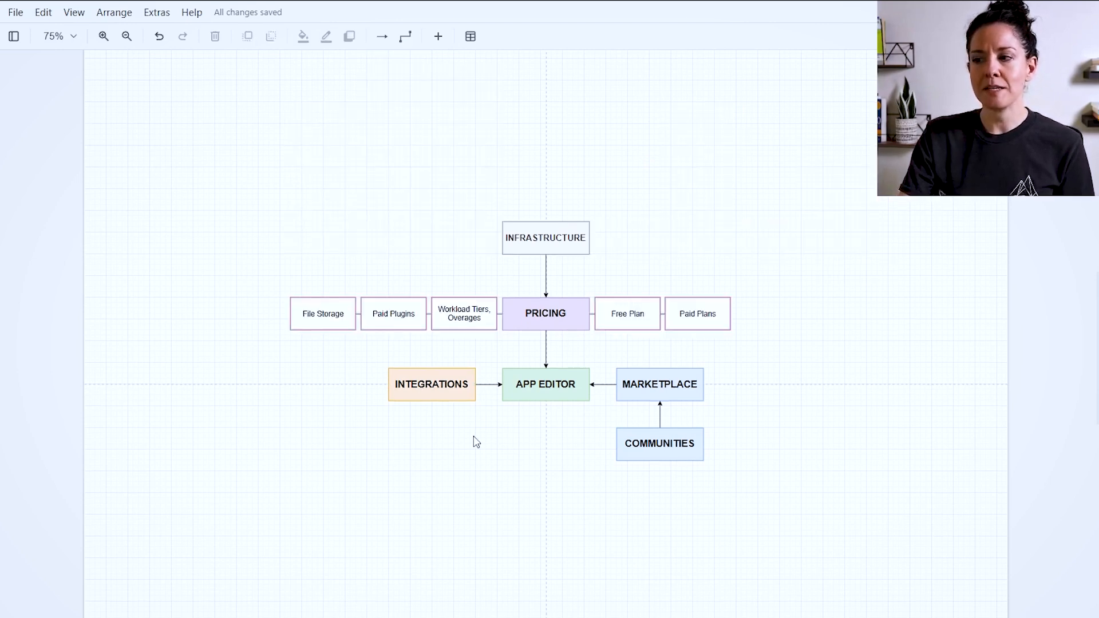
pyautogui.moveTo(639, 353)
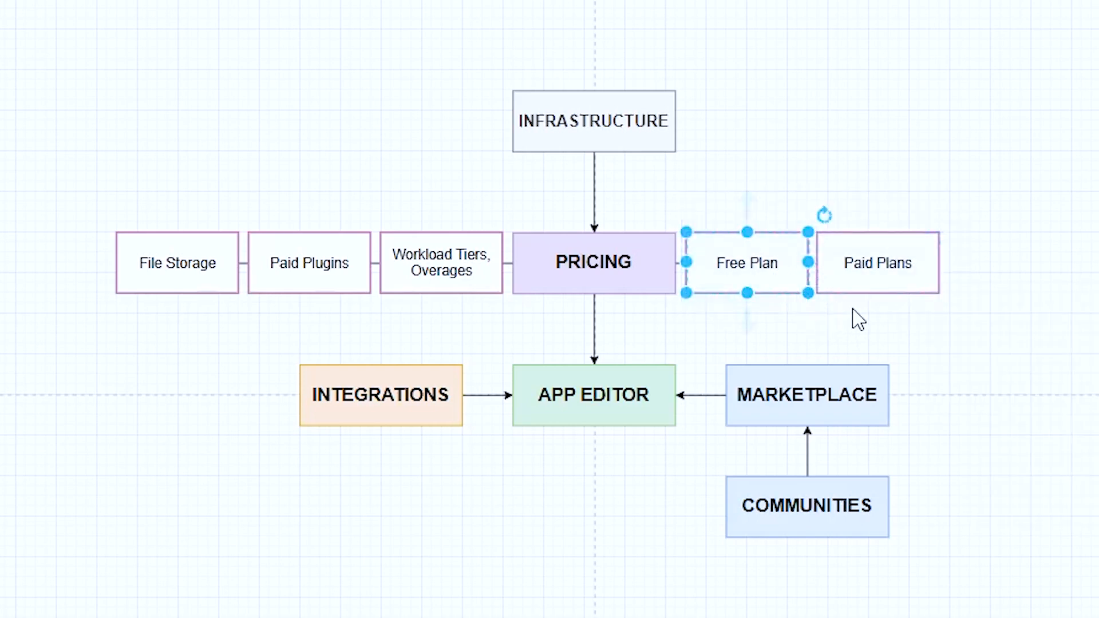
pyautogui.click(176, 263)
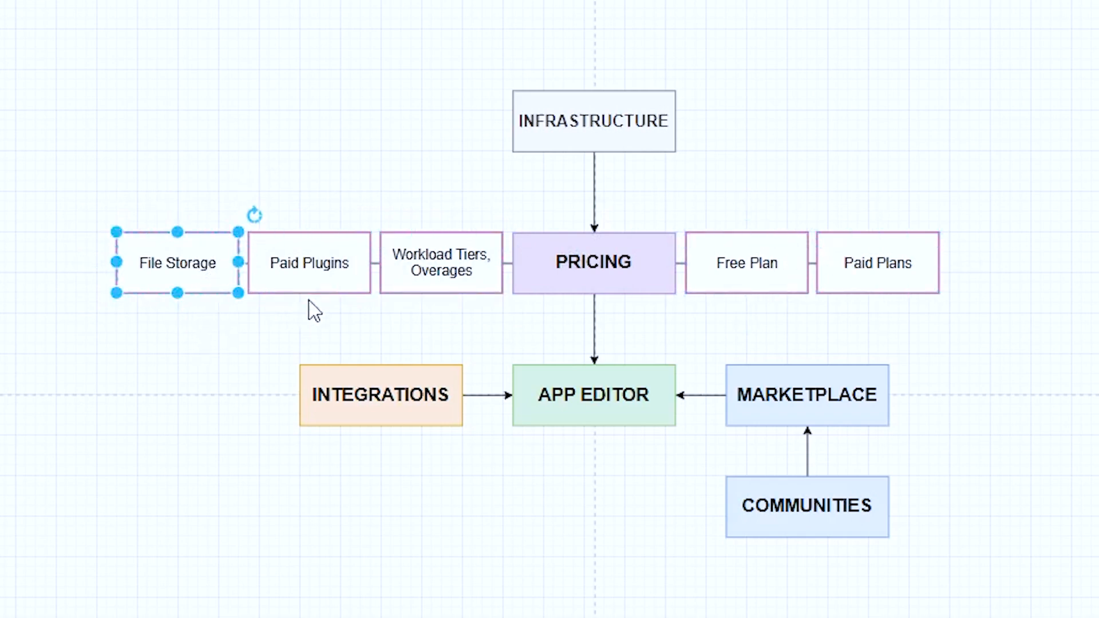
pyautogui.click(309, 263)
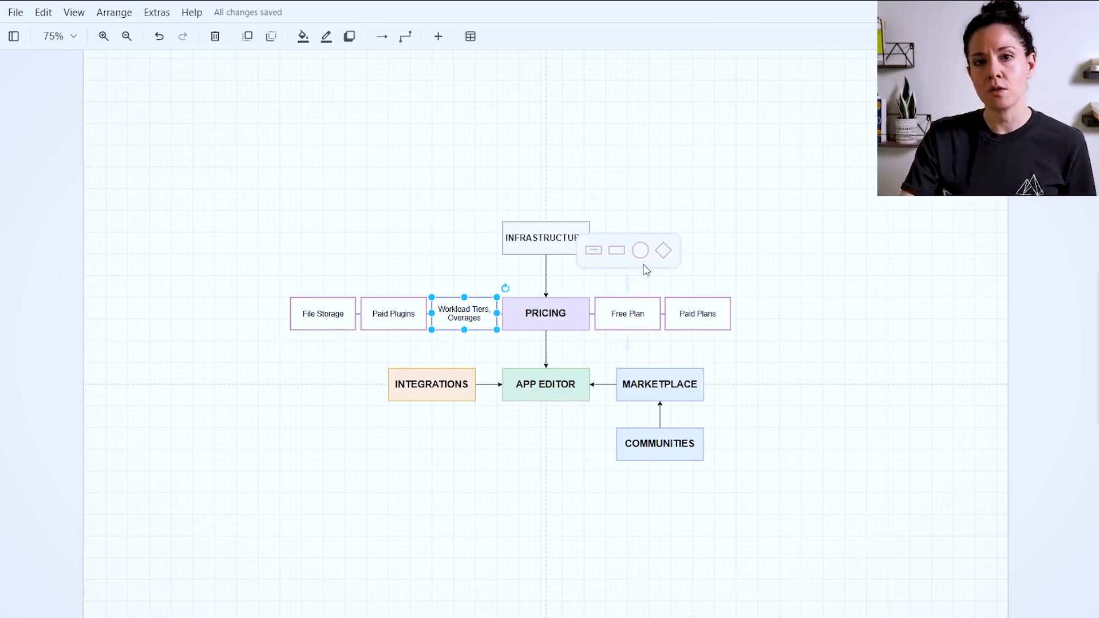
pyautogui.moveTo(677, 252)
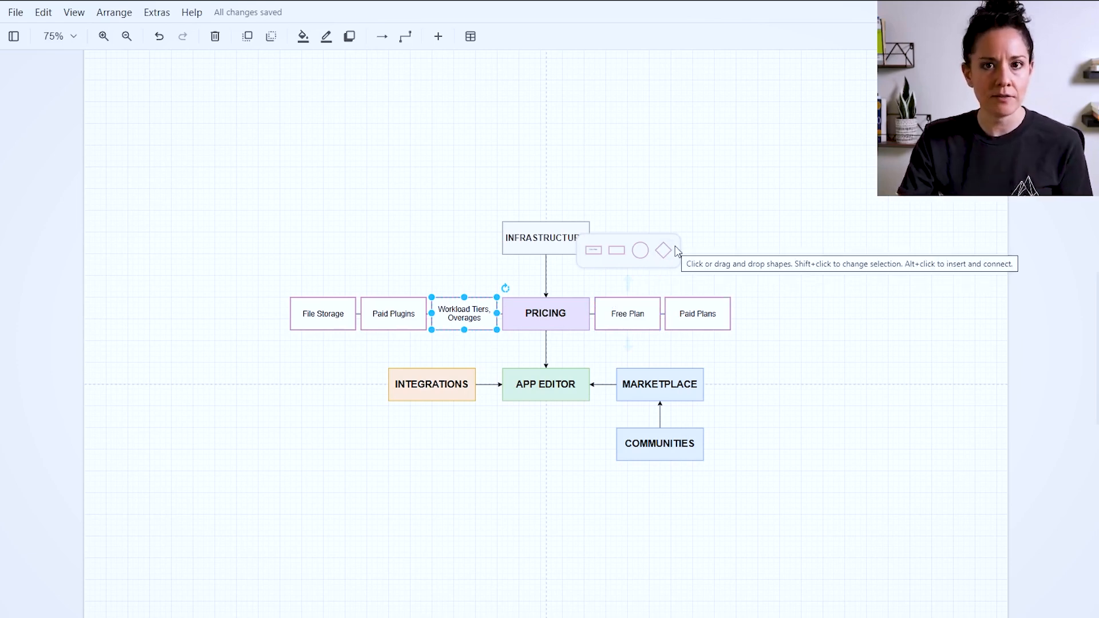
pyautogui.moveTo(482, 275)
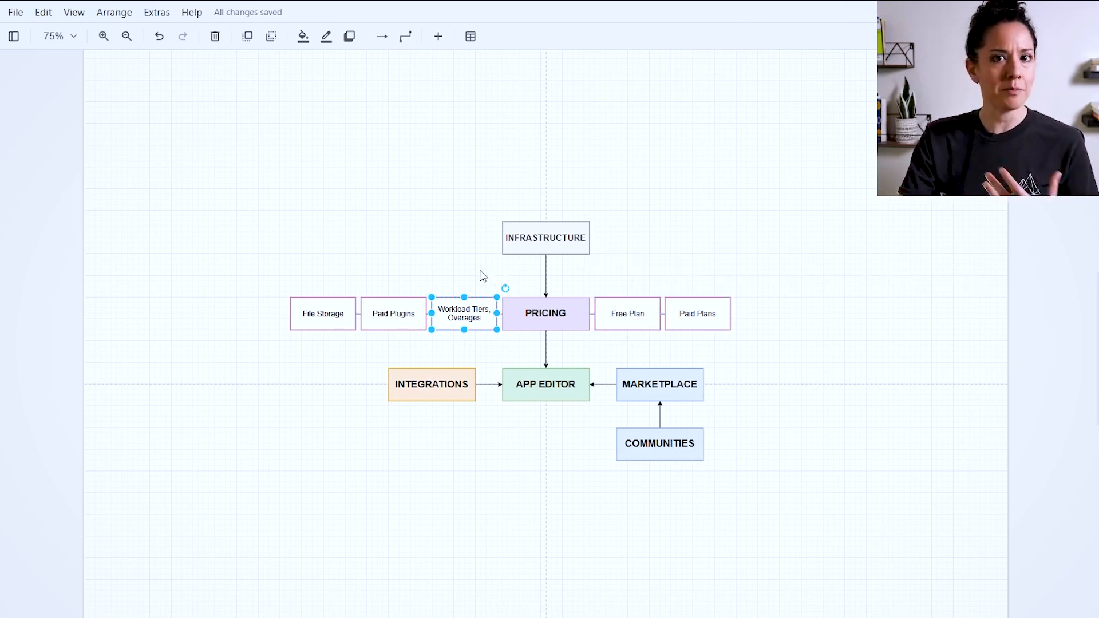
pyautogui.moveTo(475, 275)
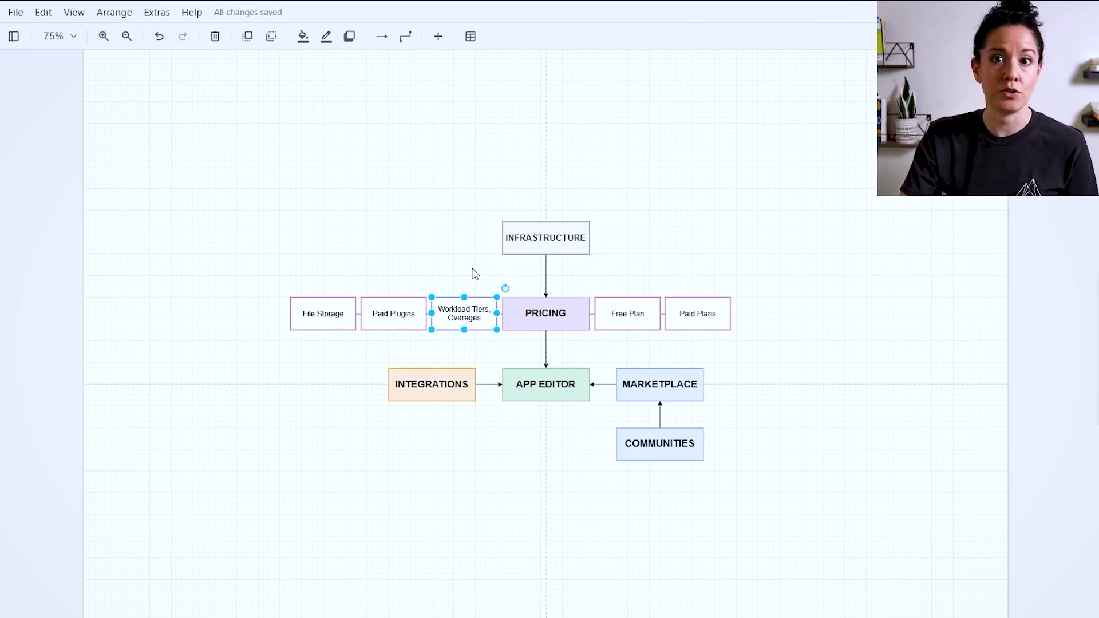
pyautogui.moveTo(449, 290)
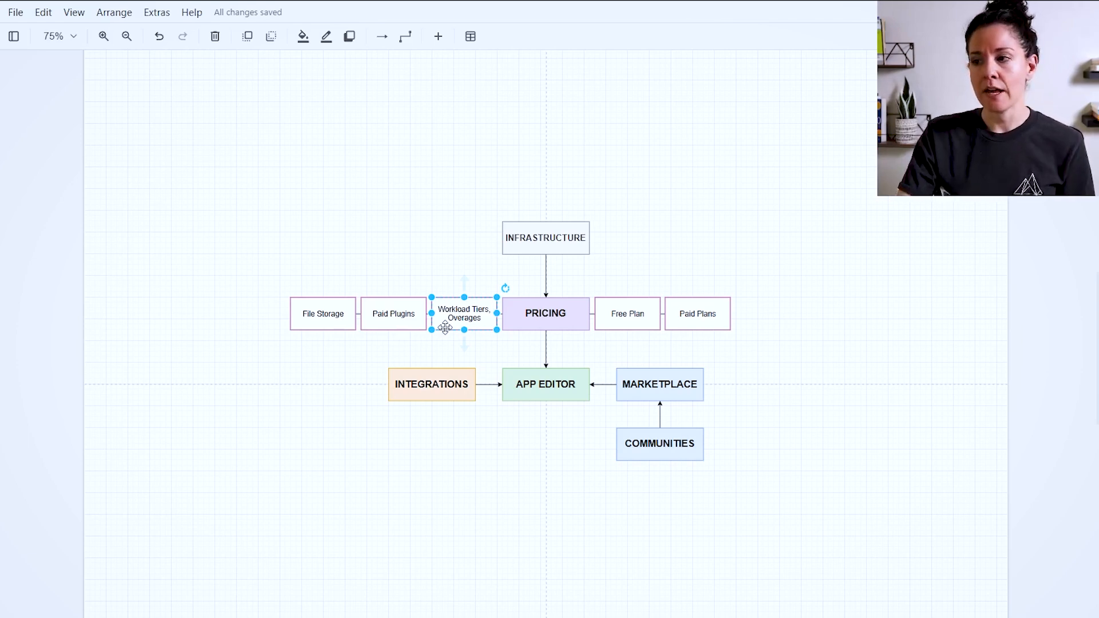
pyautogui.moveTo(433, 274)
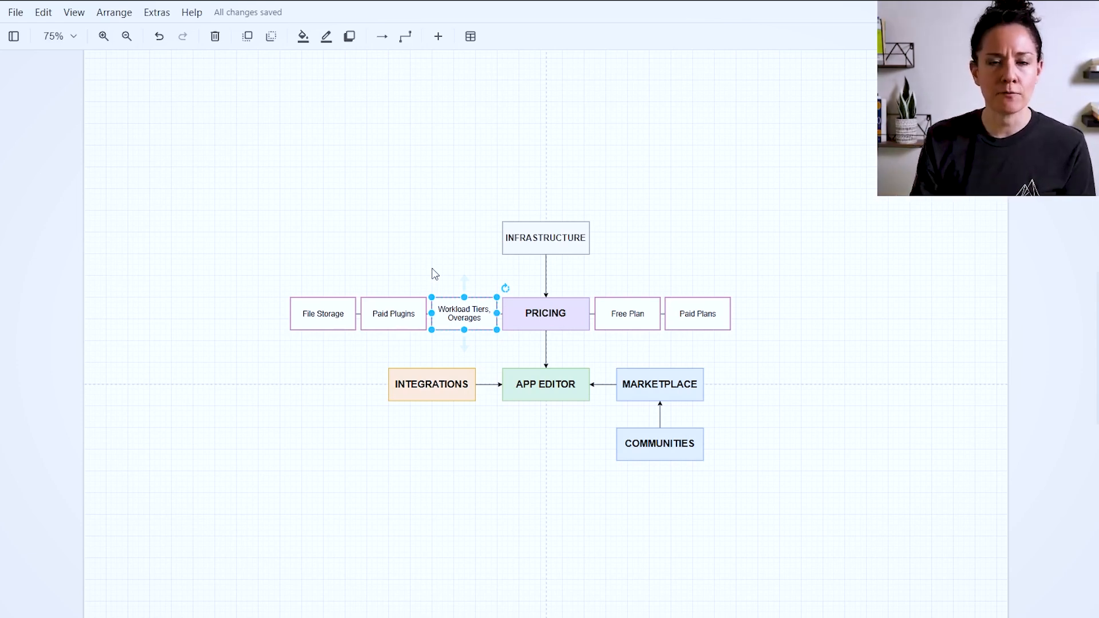
pyautogui.moveTo(427, 281)
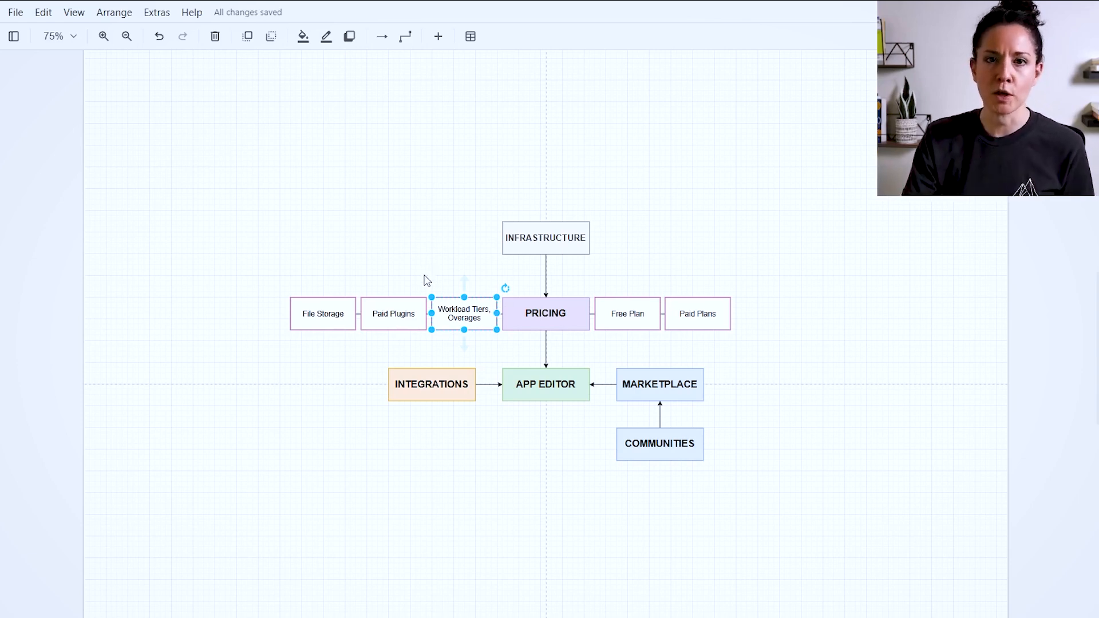
pyautogui.click(273, 287)
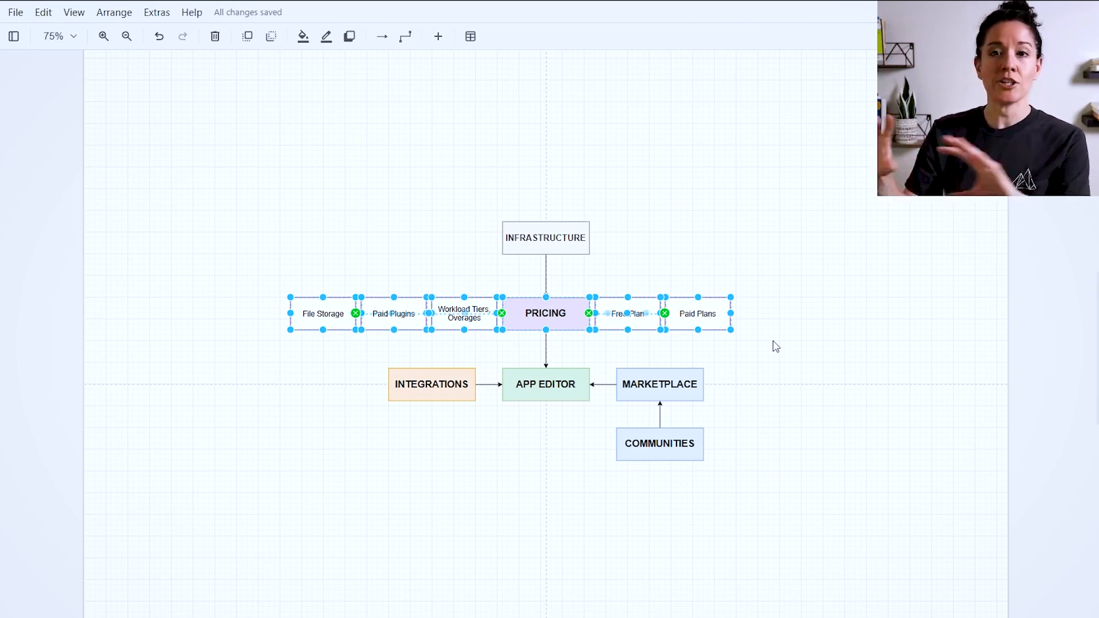
pyautogui.moveTo(771, 343)
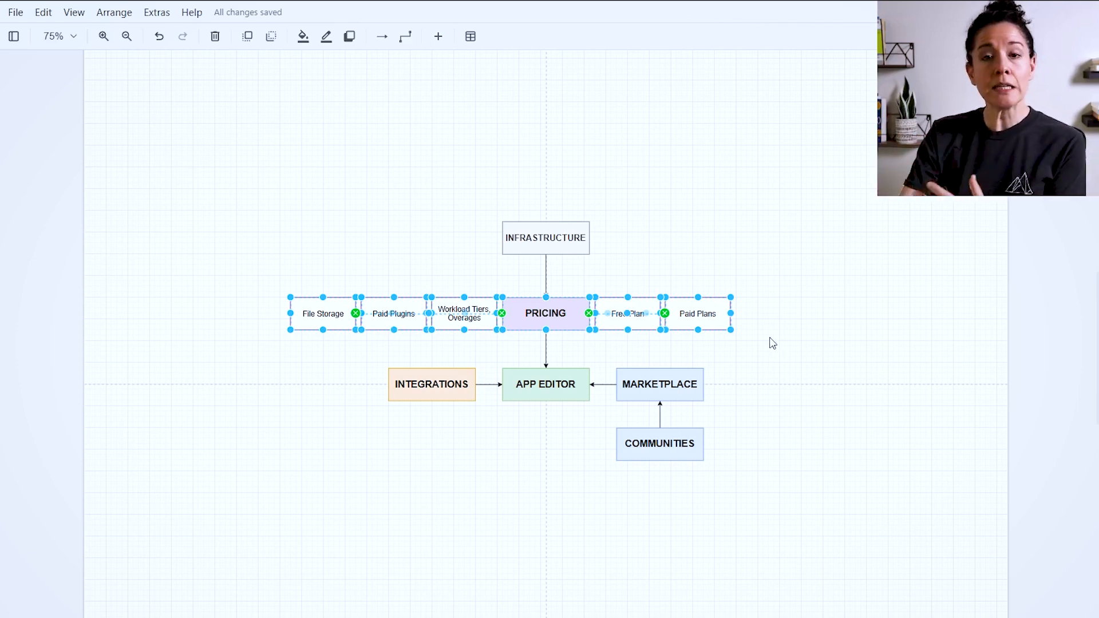
pyautogui.moveTo(774, 347)
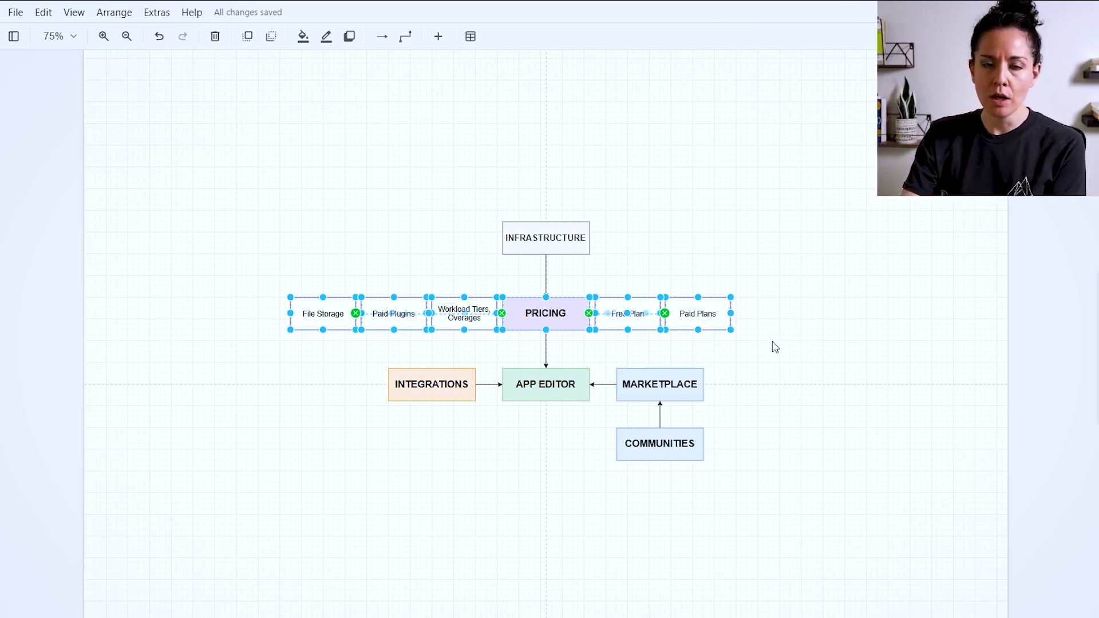
pyautogui.moveTo(503, 412)
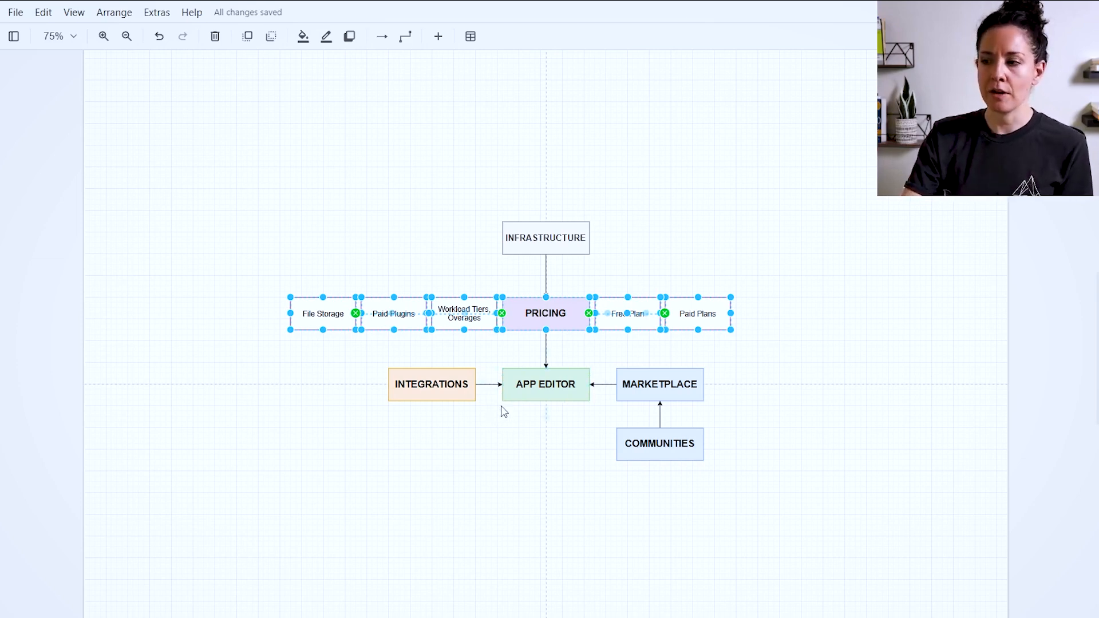
# Clear the Pricing selection and highlight the App Editor's Web and Mobile boxes
pyautogui.click(545, 384)
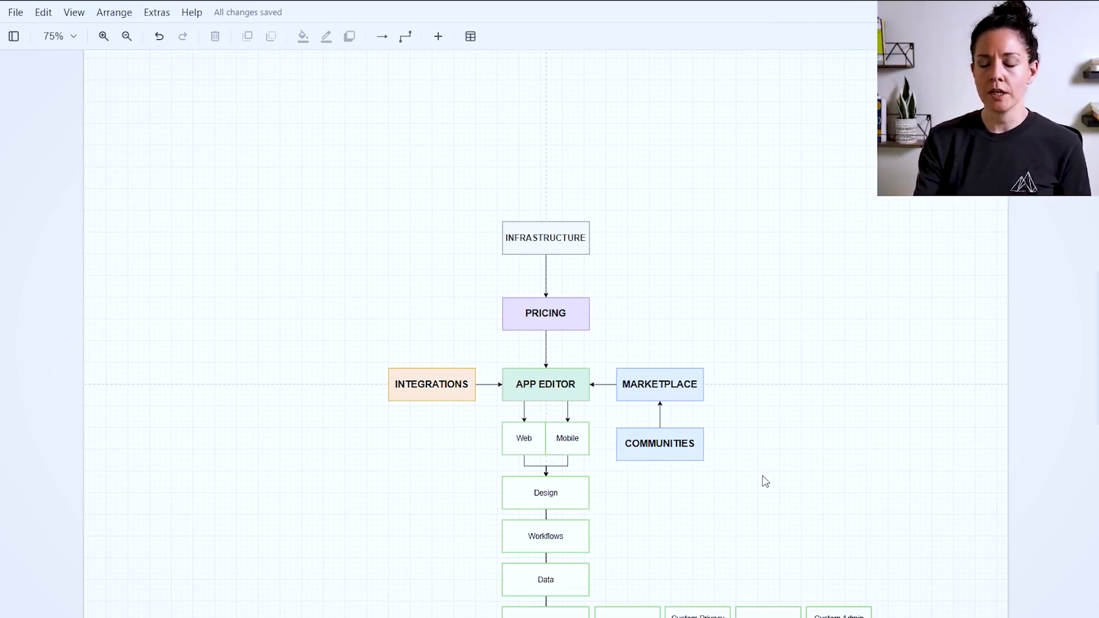
pyautogui.click(545, 437)
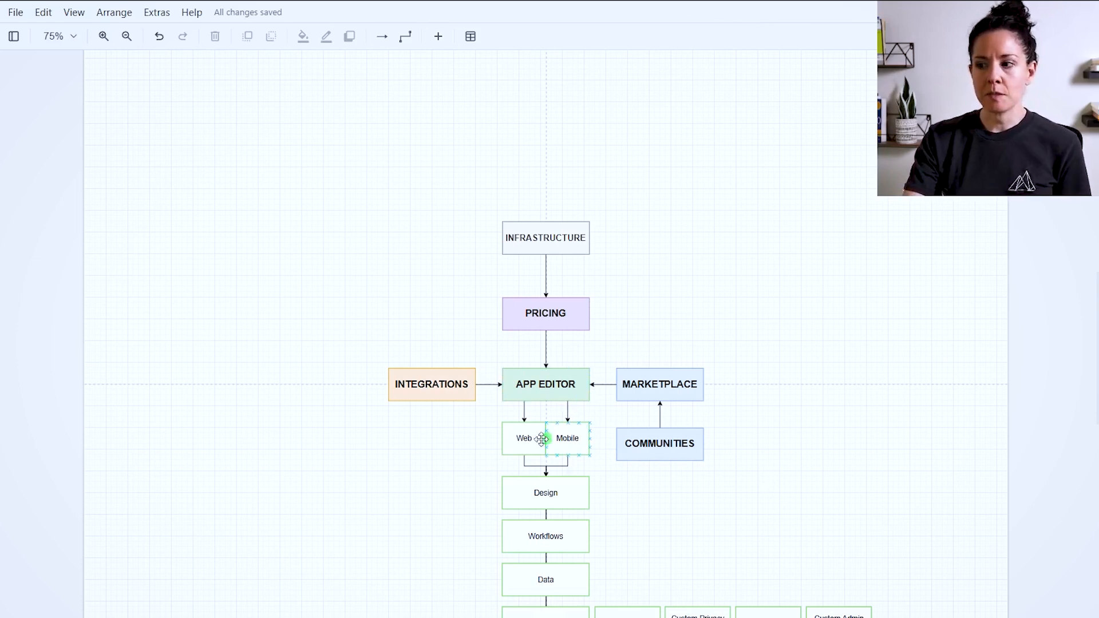
pyautogui.click(566, 437)
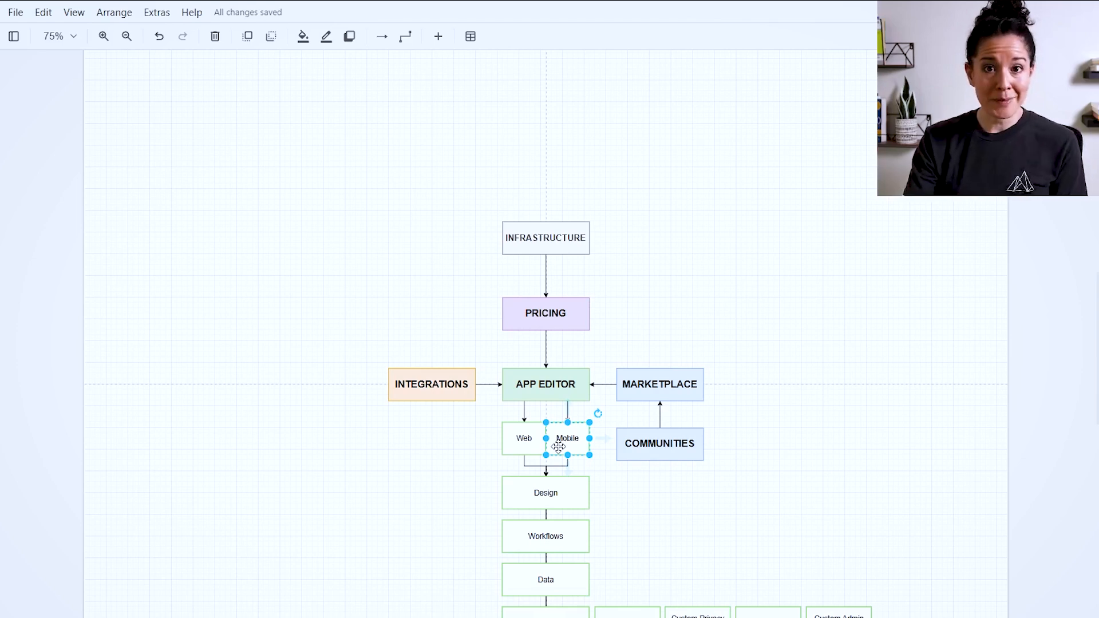
pyautogui.moveTo(599, 481)
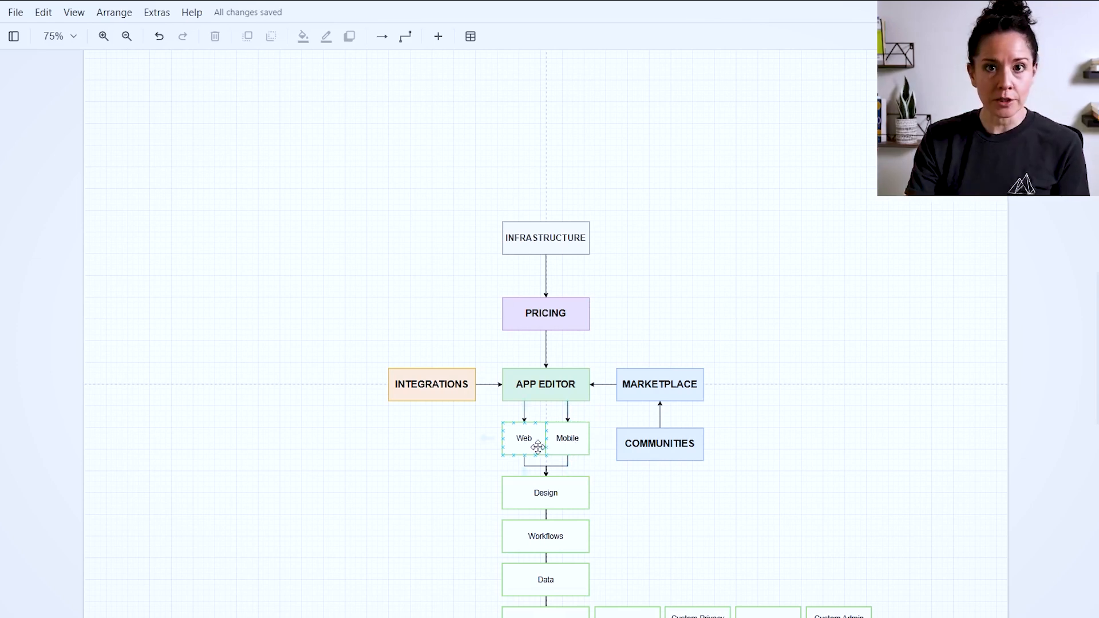
# Highlight the Design, Data and Workflows boxes beneath App Editor in turn
pyautogui.click(545, 493)
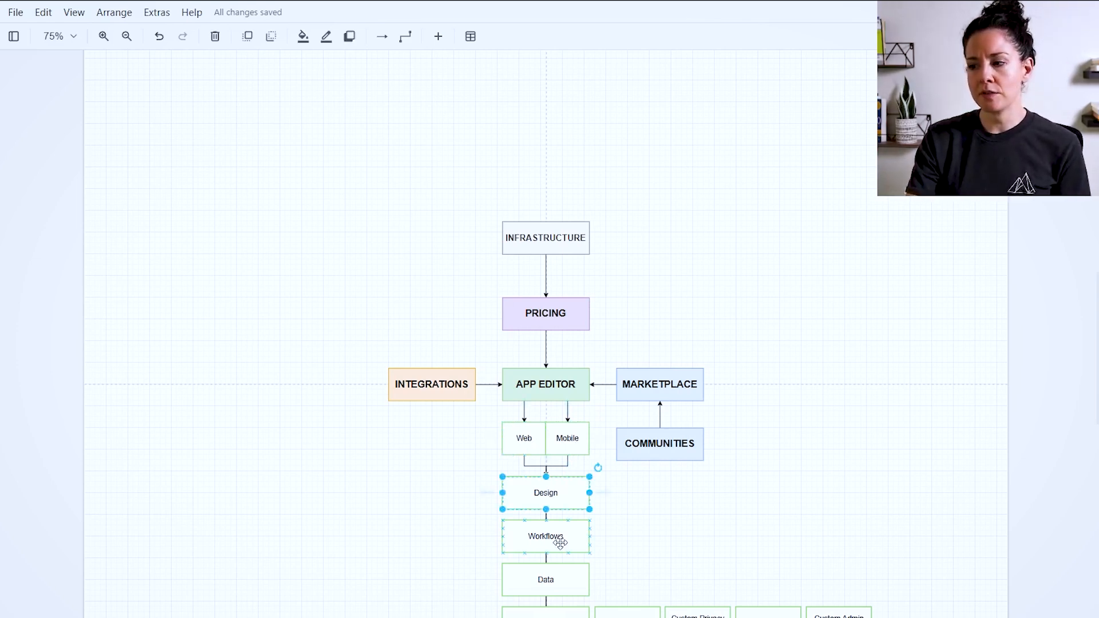
pyautogui.click(545, 578)
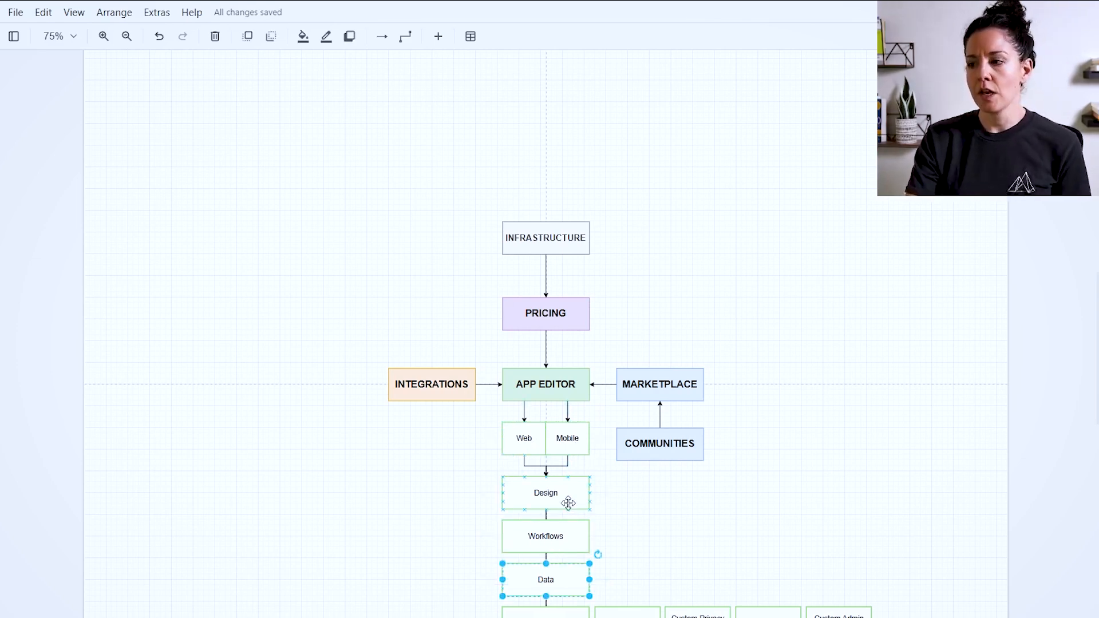
pyautogui.click(546, 493)
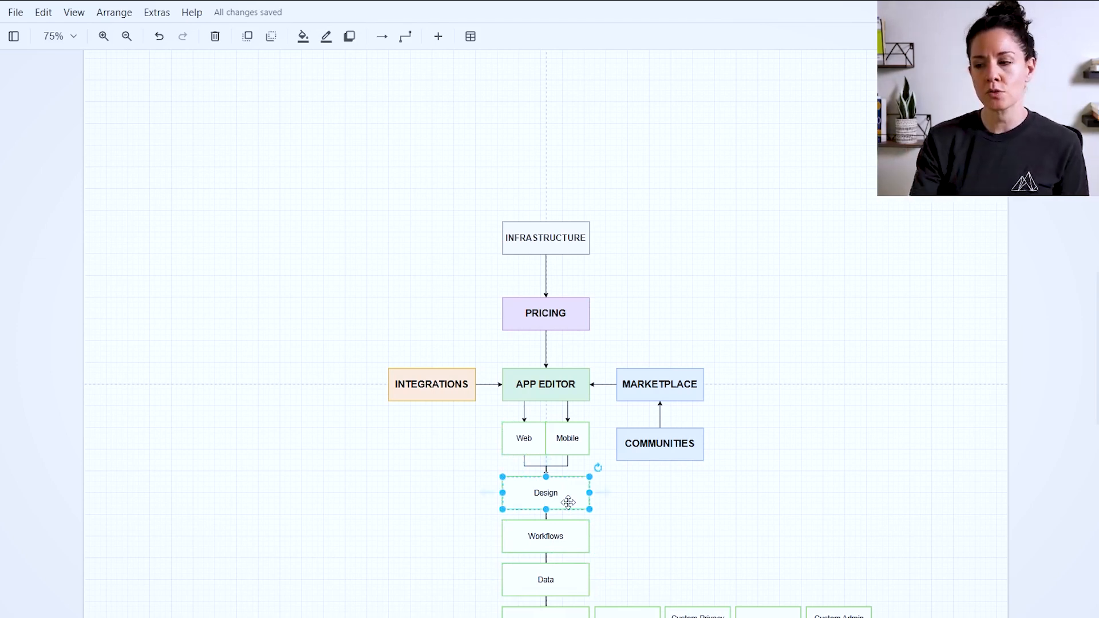
pyautogui.click(546, 536)
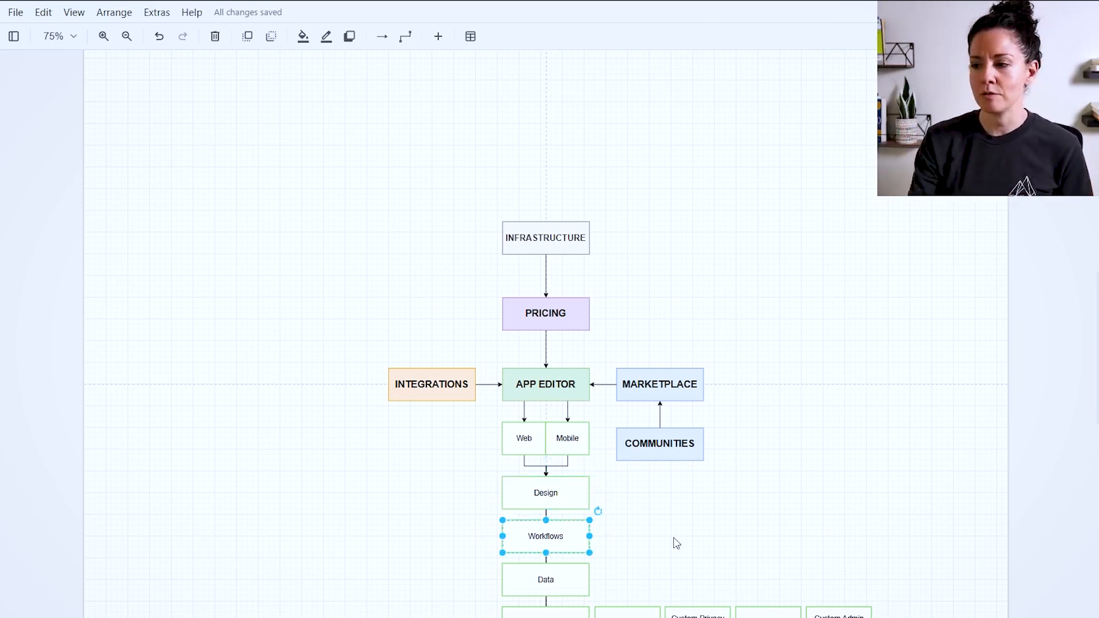
# Clear the selection so the Integrations breakdown can be shown
pyautogui.click(545, 579)
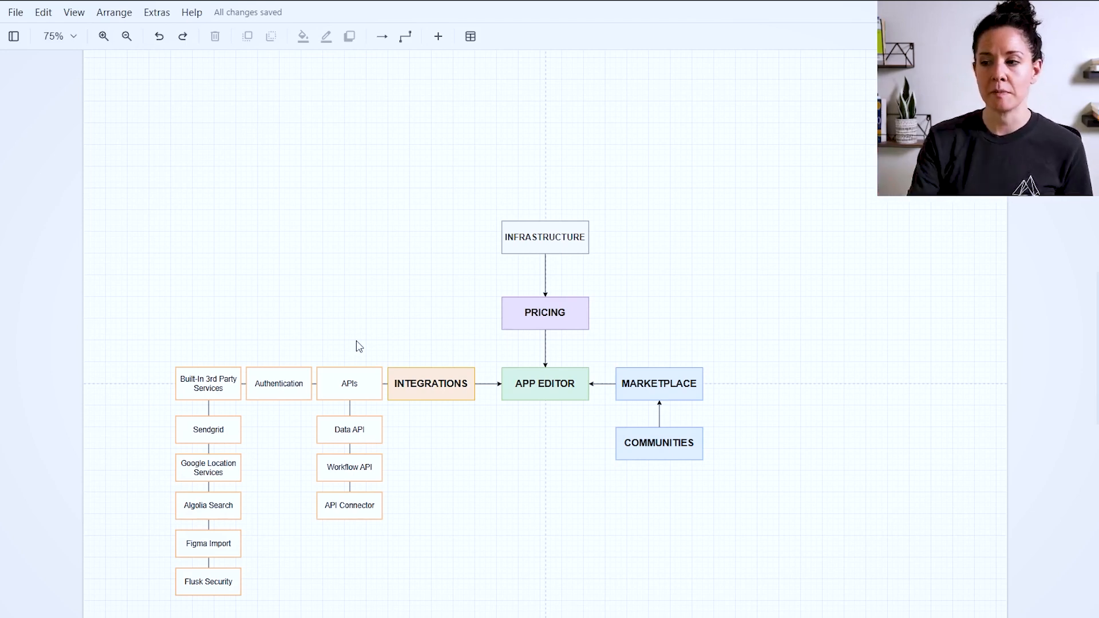
pyautogui.click(349, 384)
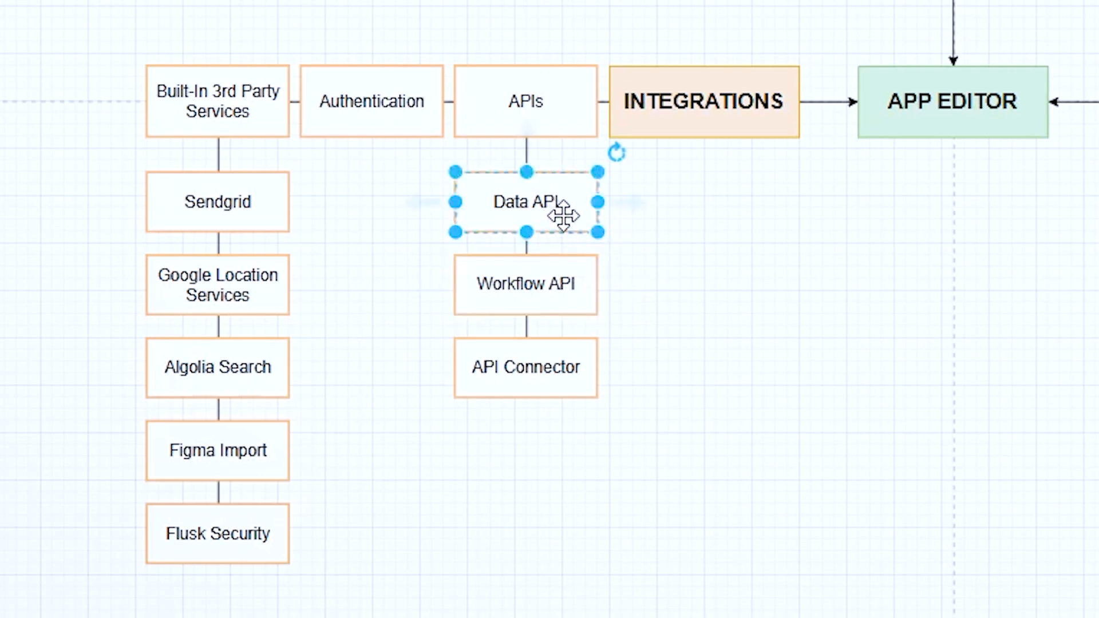
pyautogui.click(526, 284)
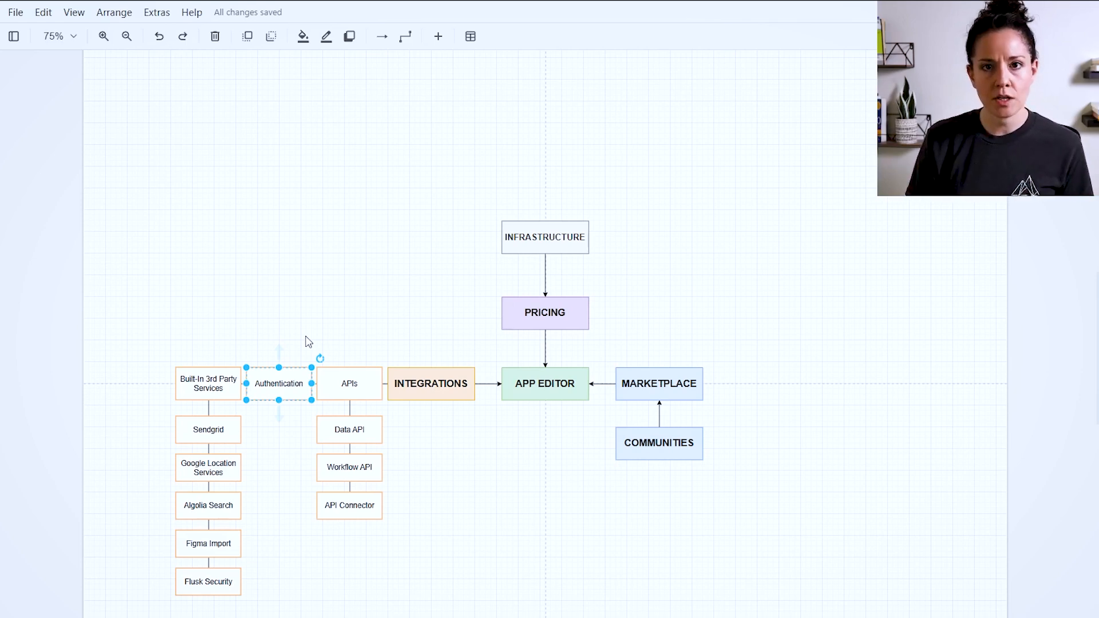
pyautogui.moveTo(287, 391)
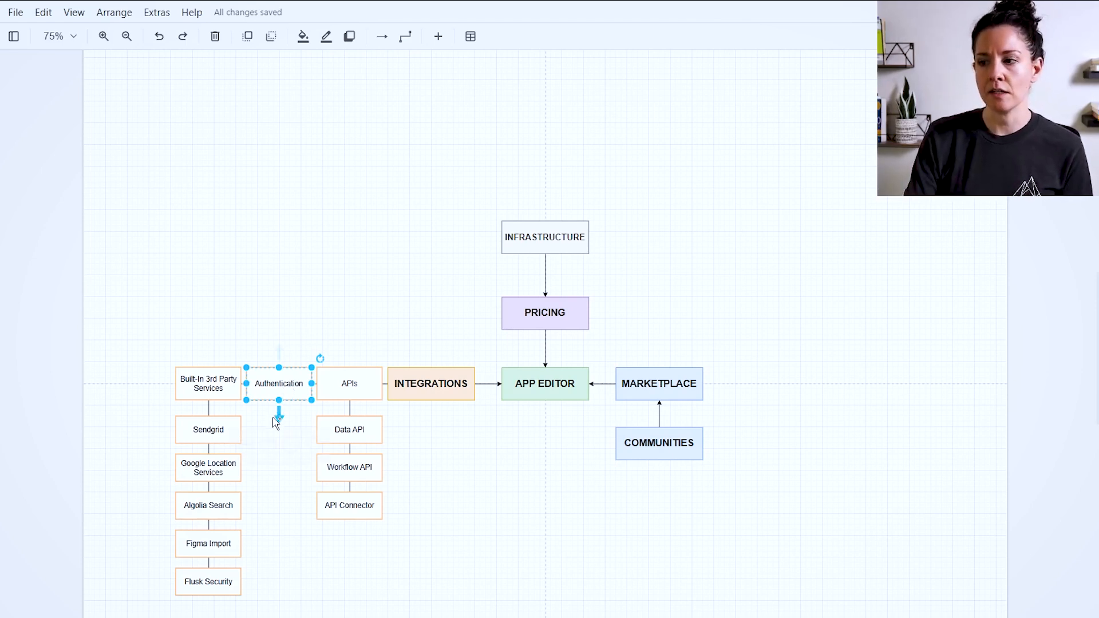
# Highlight the Built-In 3rd Party Services box under Integrations to discuss it
pyautogui.click(430, 384)
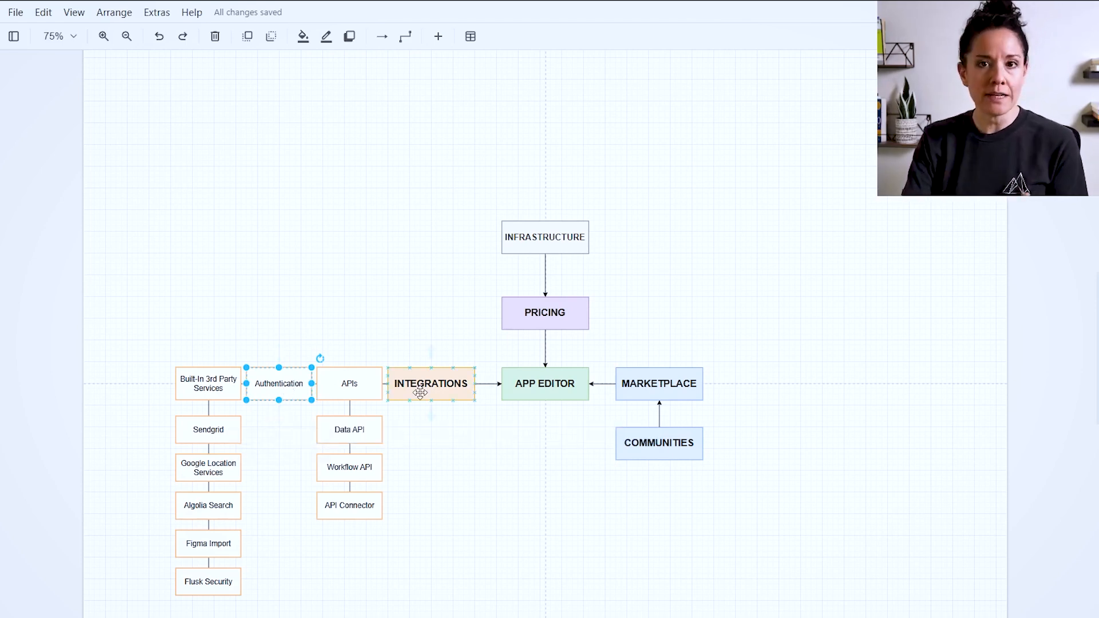
pyautogui.click(207, 383)
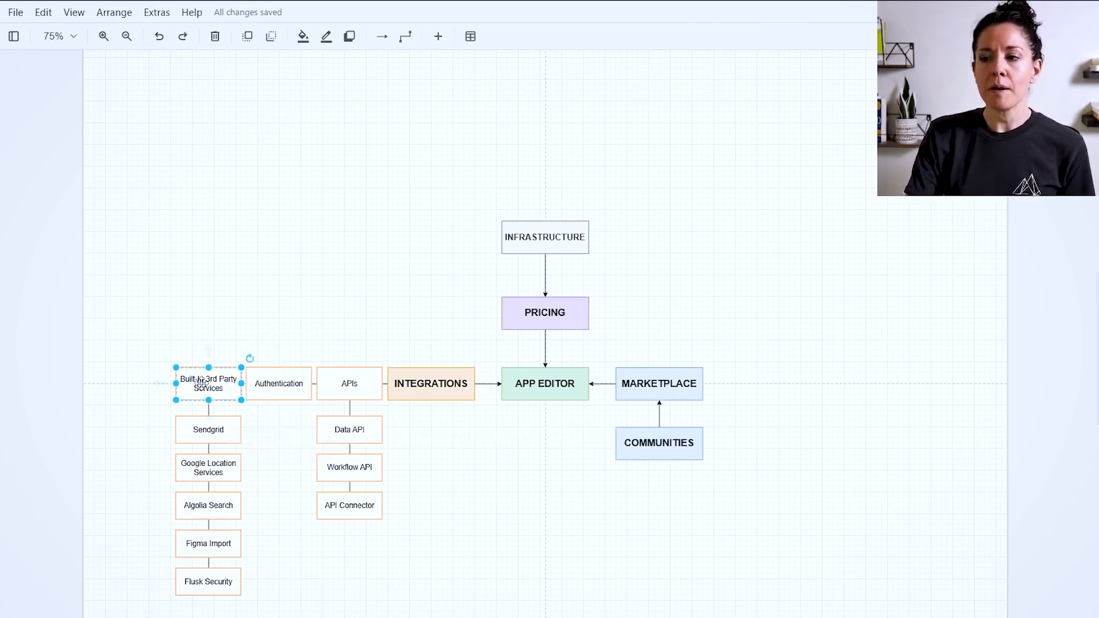
pyautogui.moveTo(203, 346)
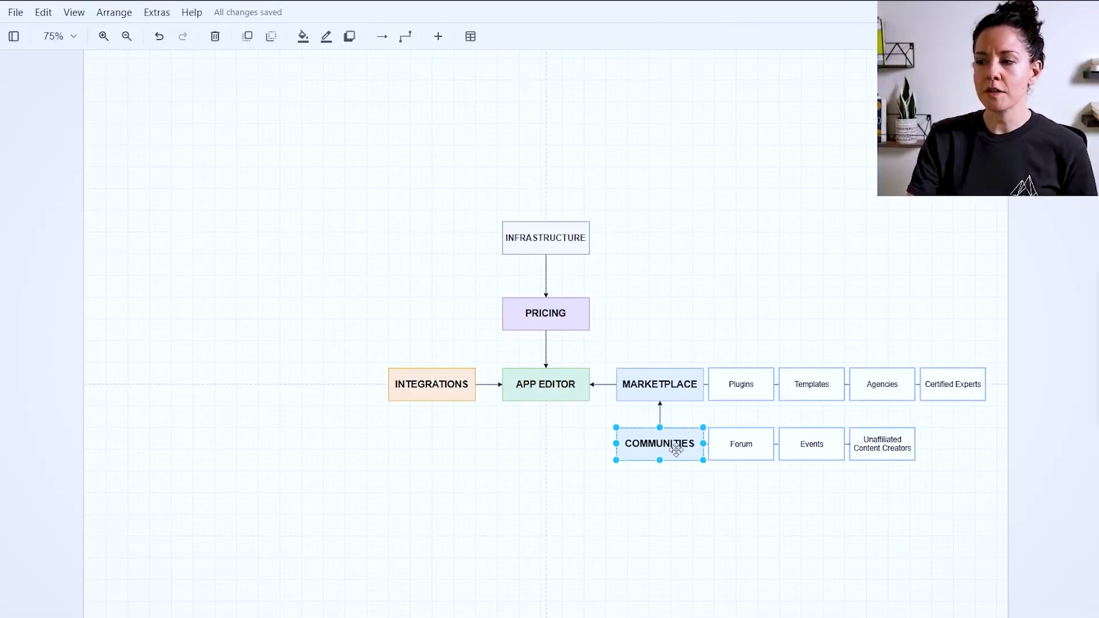
pyautogui.click(659, 384)
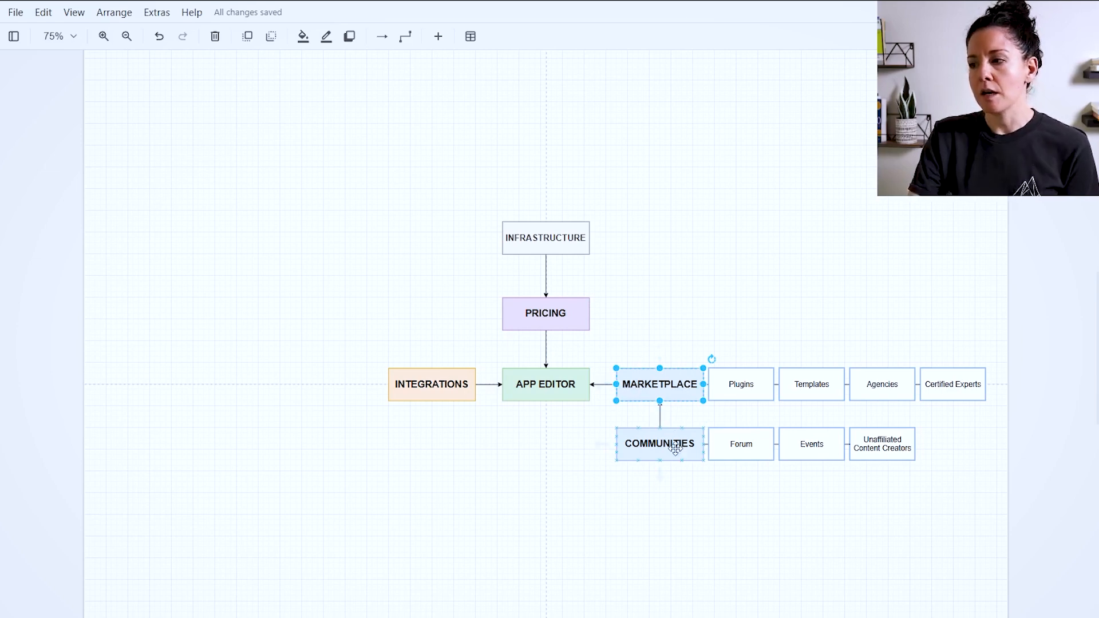
pyautogui.click(881, 443)
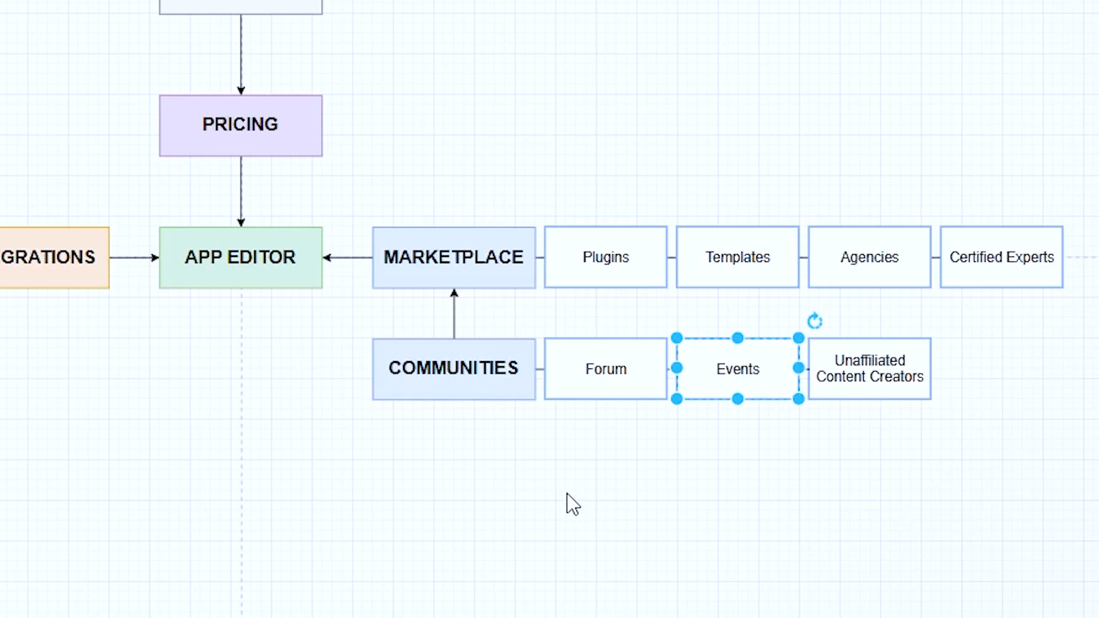
pyautogui.moveTo(768, 371)
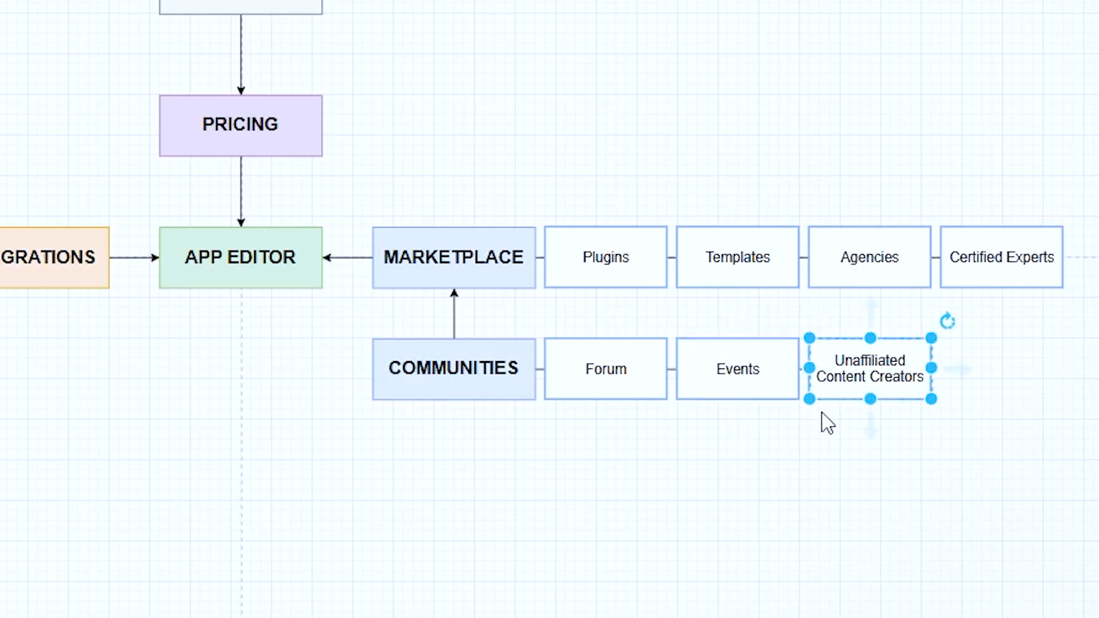
pyautogui.moveTo(831, 413)
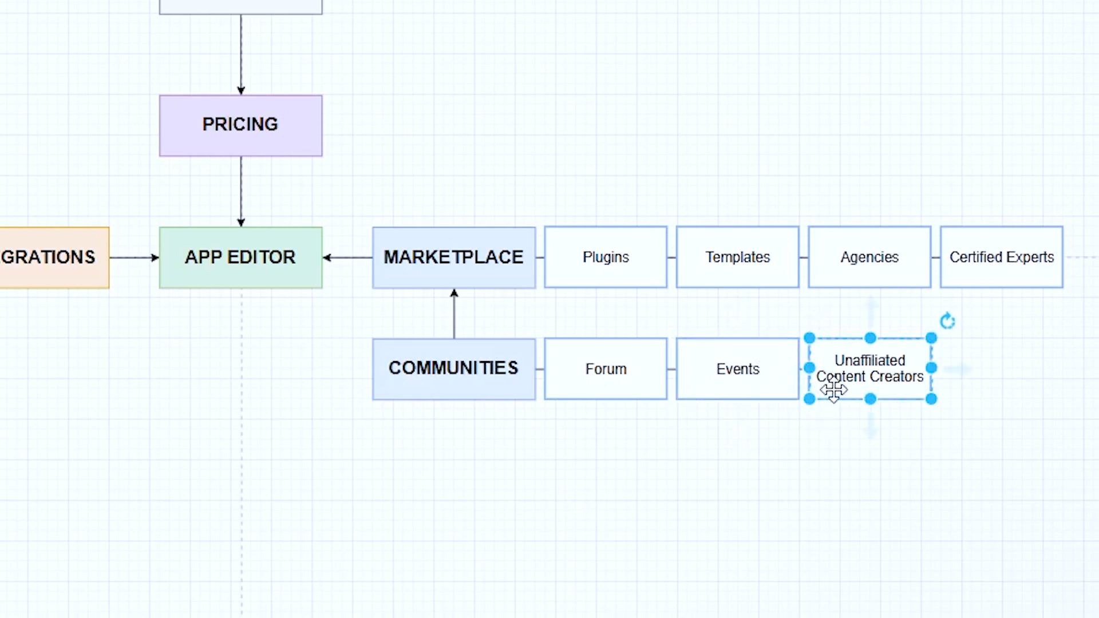
pyautogui.moveTo(824, 443)
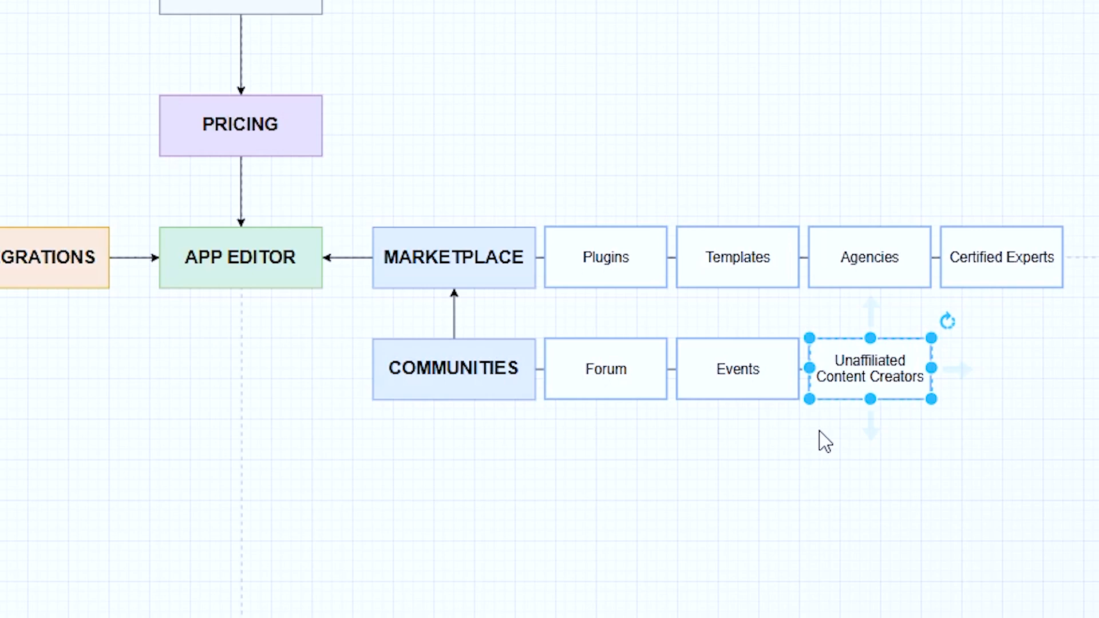
pyautogui.moveTo(811, 452)
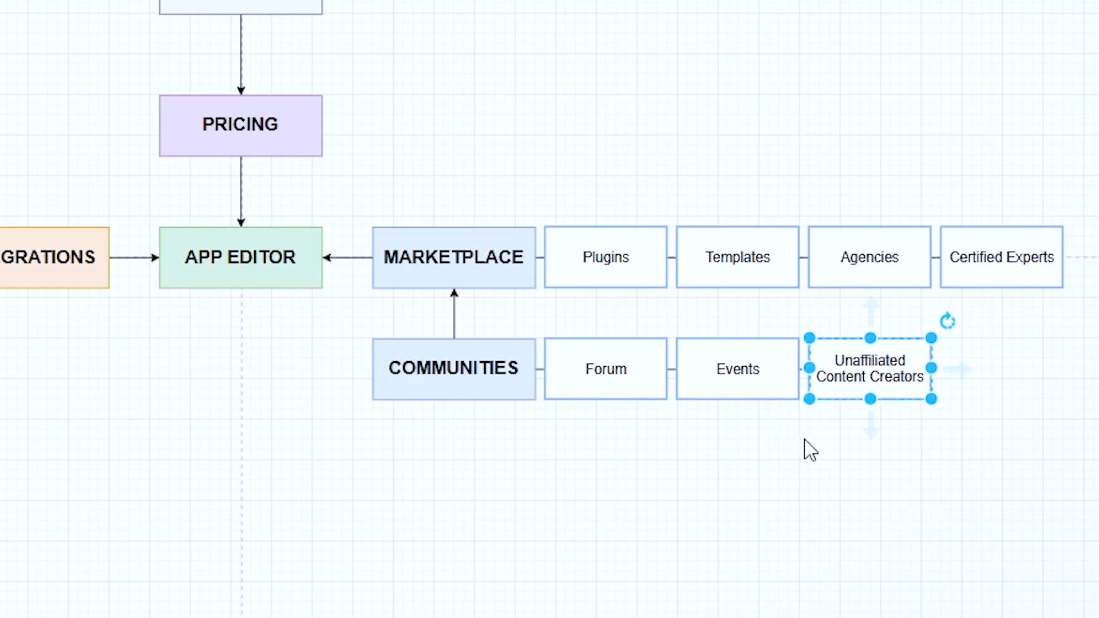
pyautogui.click(454, 369)
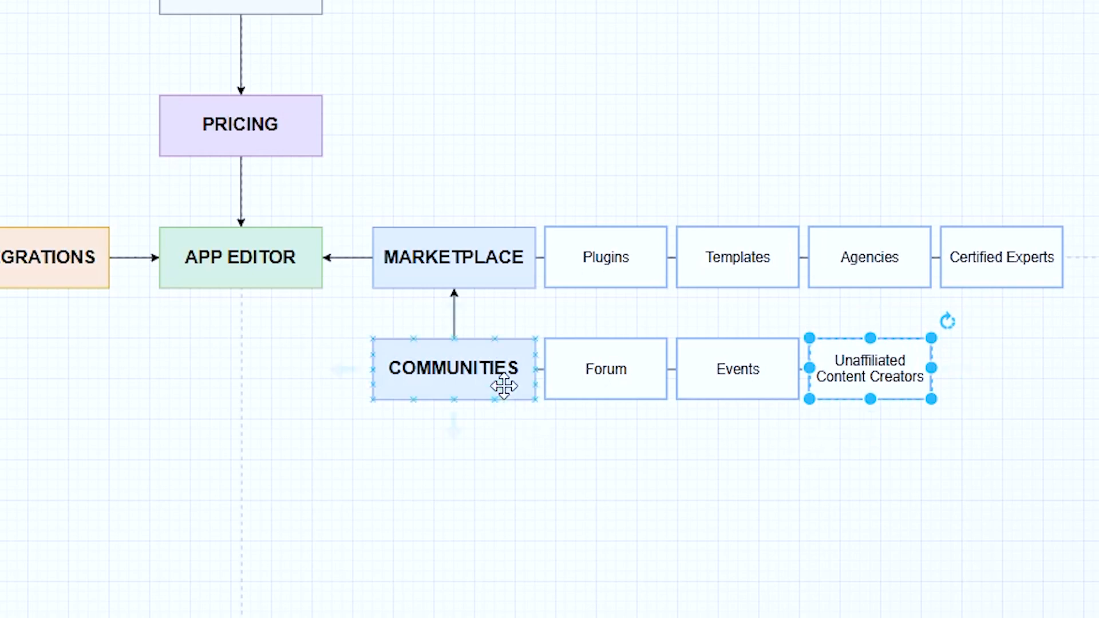
pyautogui.click(452, 257)
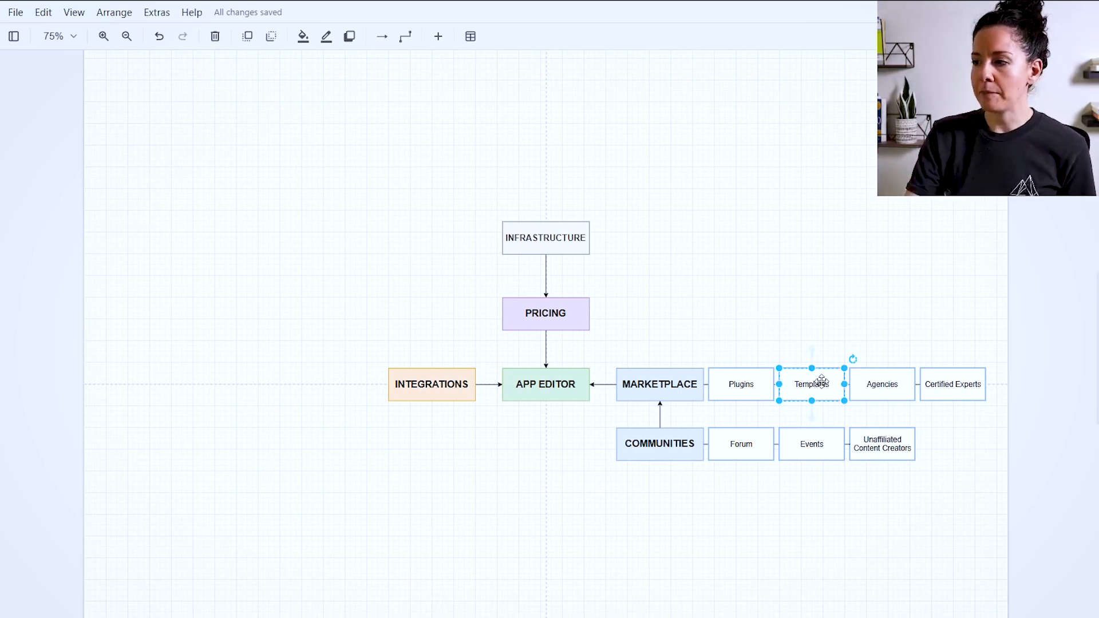
pyautogui.click(881, 384)
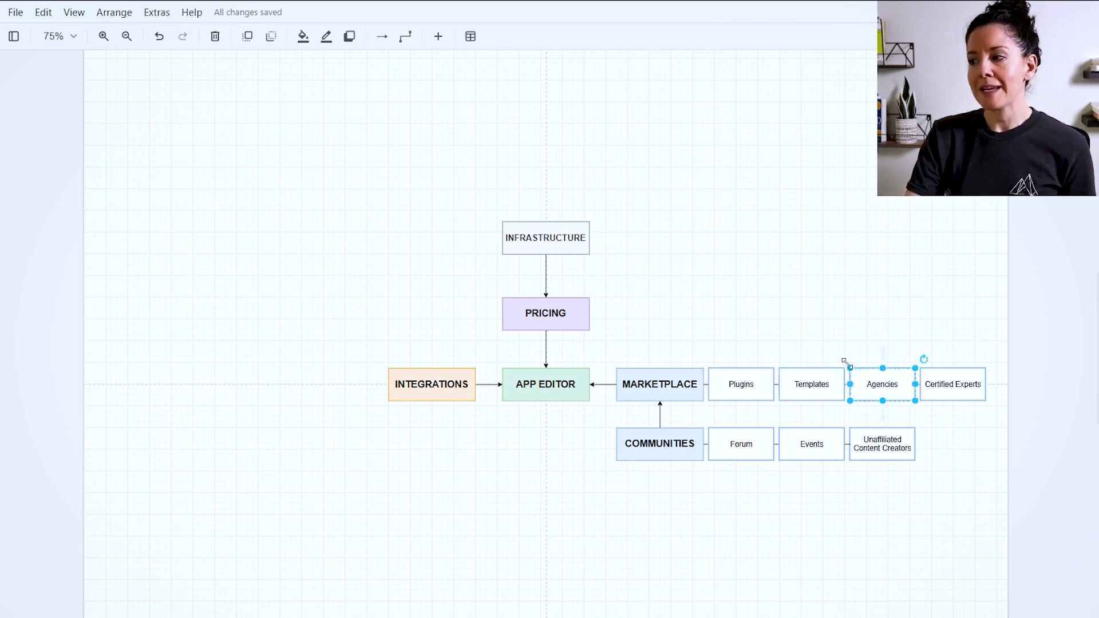
pyautogui.moveTo(840, 346)
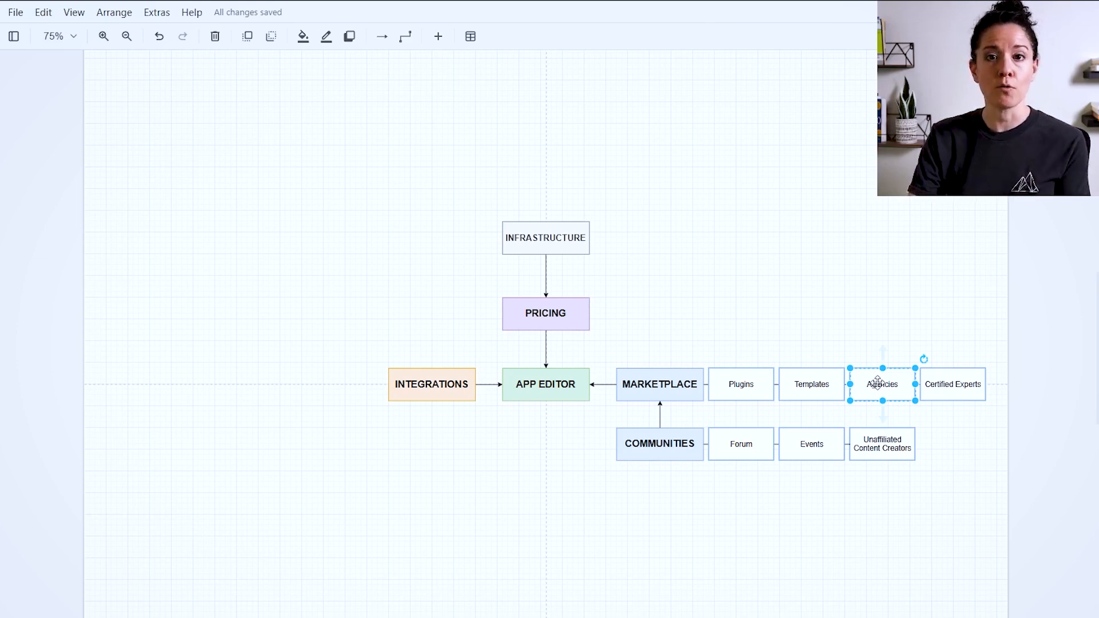
pyautogui.click(952, 384)
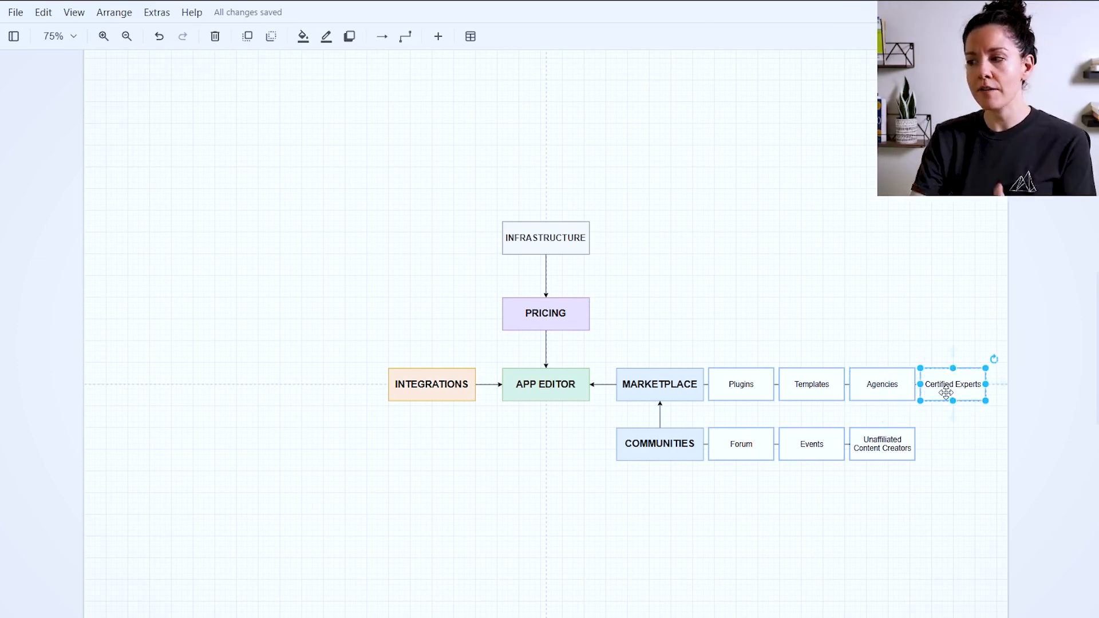
pyautogui.click(882, 384)
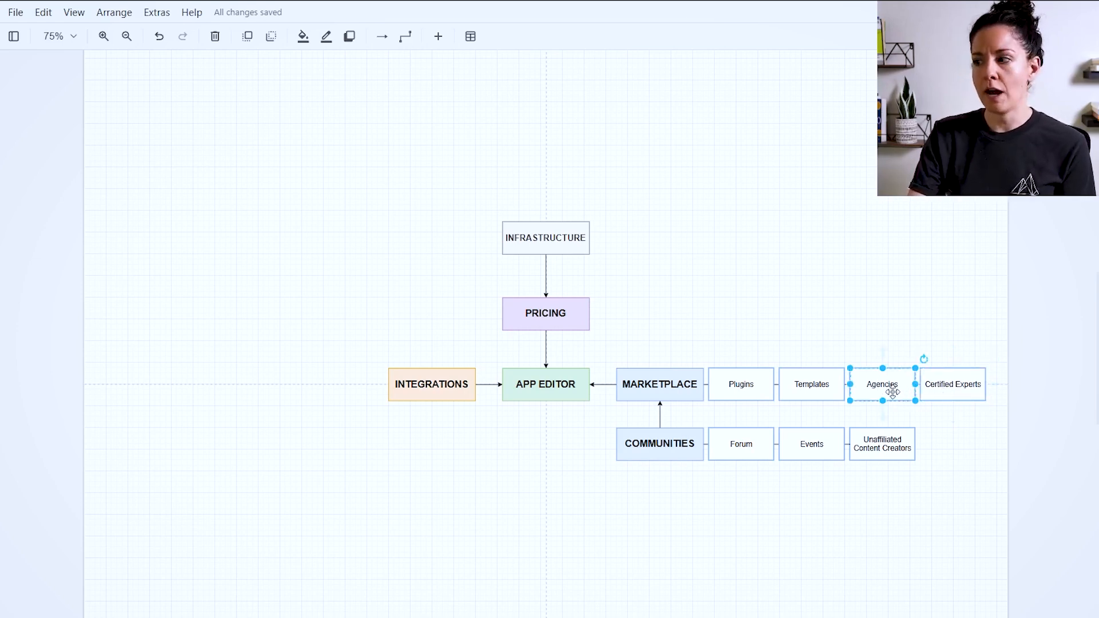
pyautogui.click(952, 384)
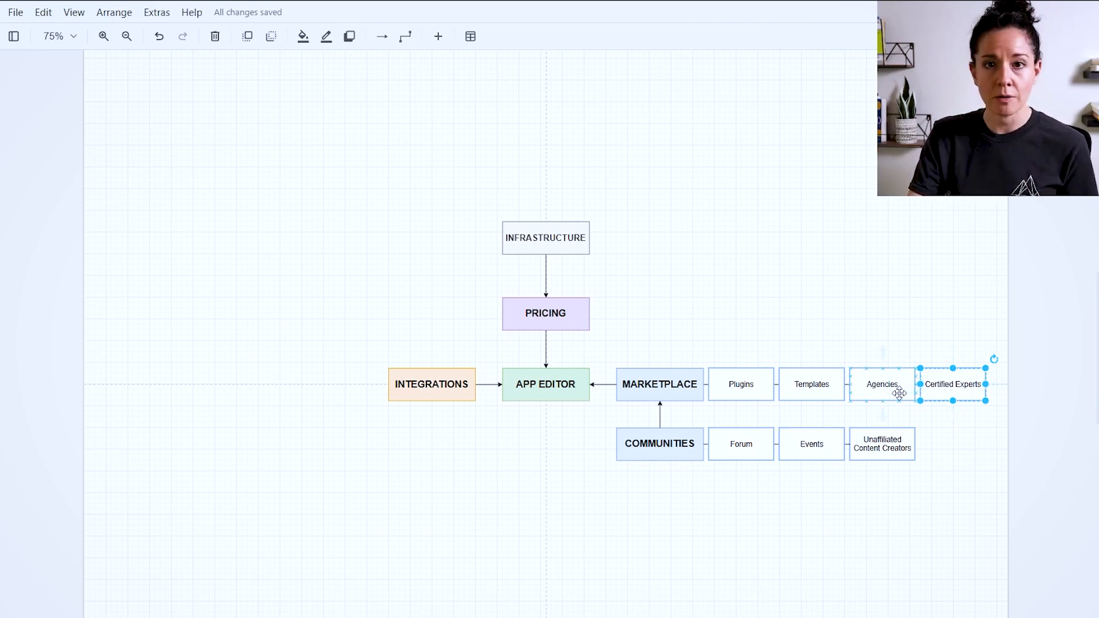
pyautogui.click(882, 444)
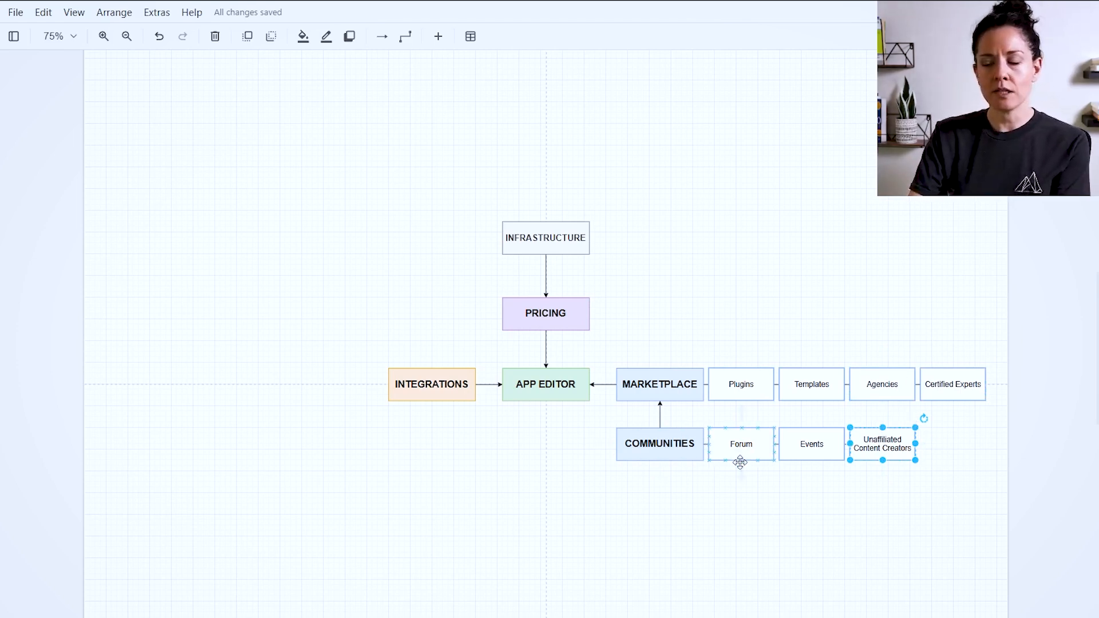
pyautogui.moveTo(741, 480)
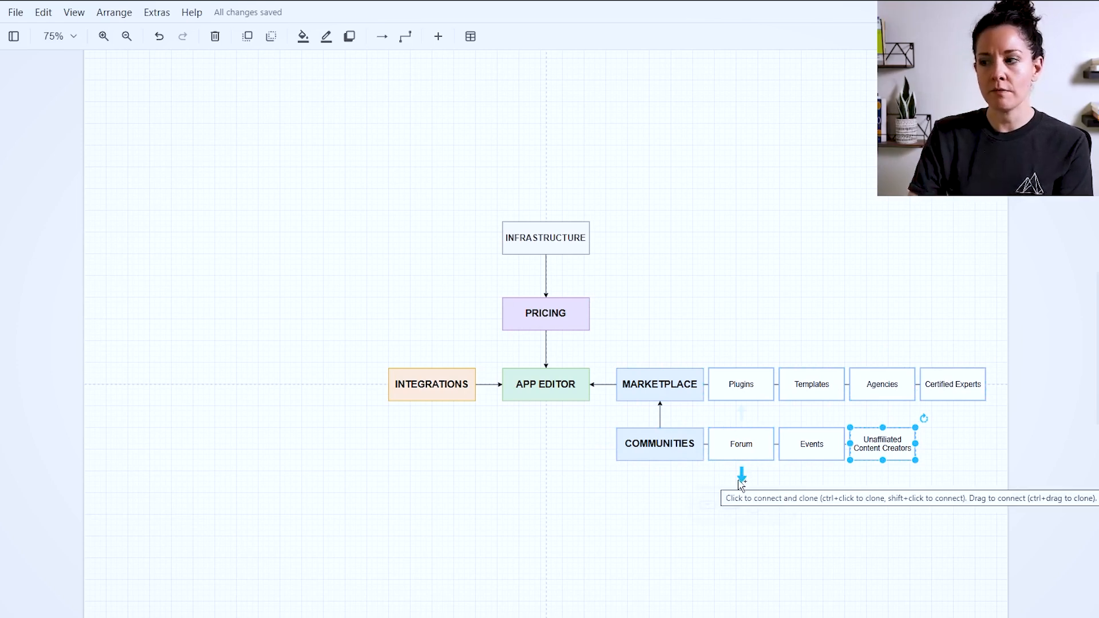
pyautogui.moveTo(675, 511)
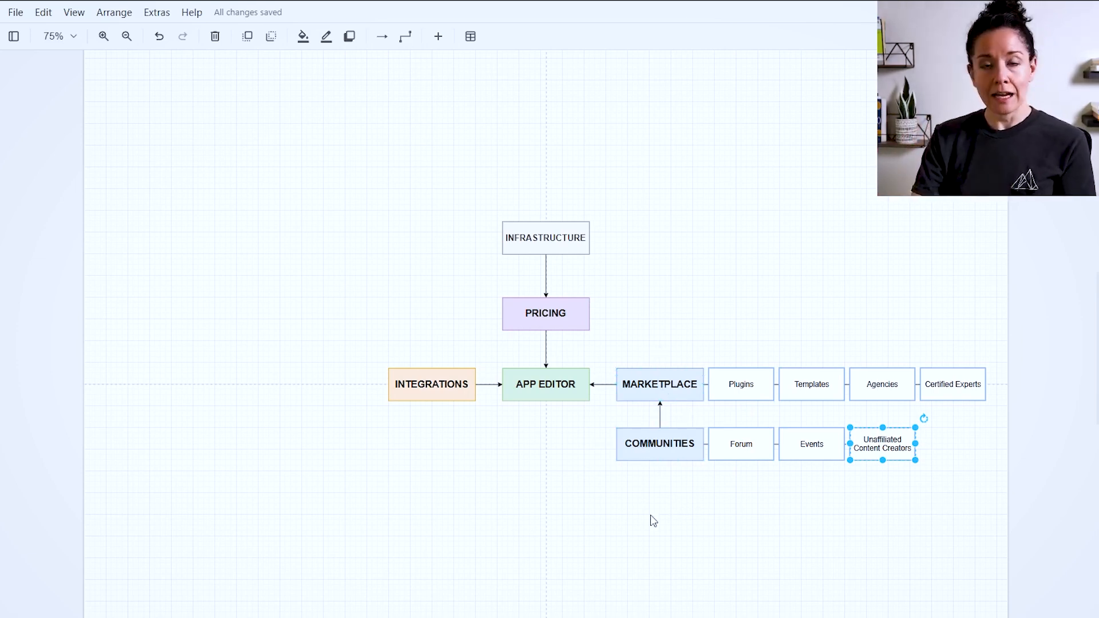
pyautogui.click(545, 384)
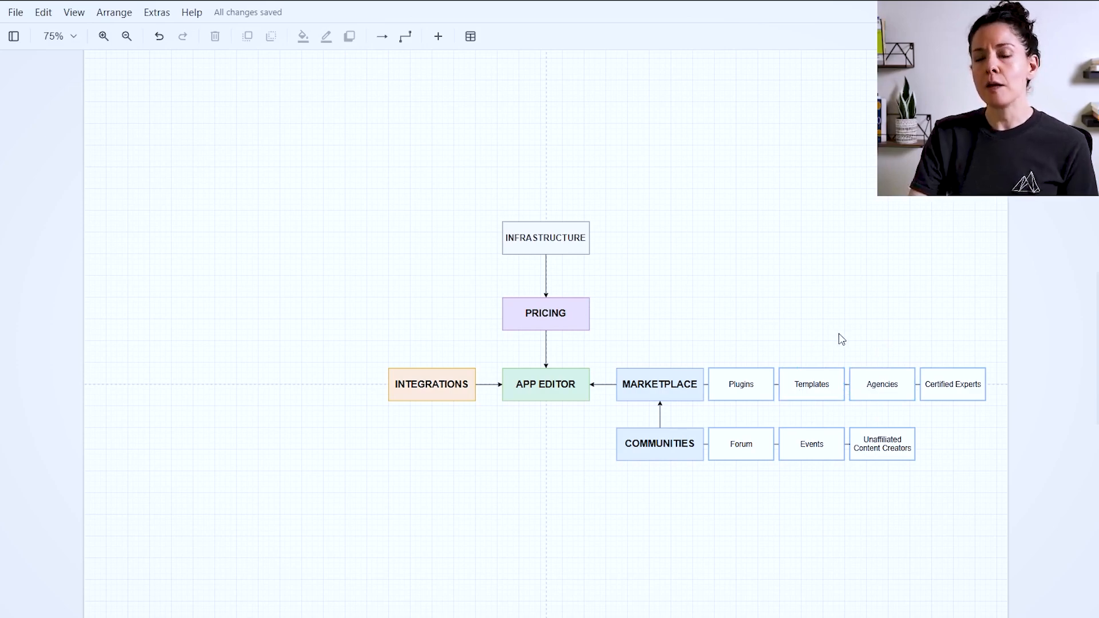
pyautogui.moveTo(834, 340)
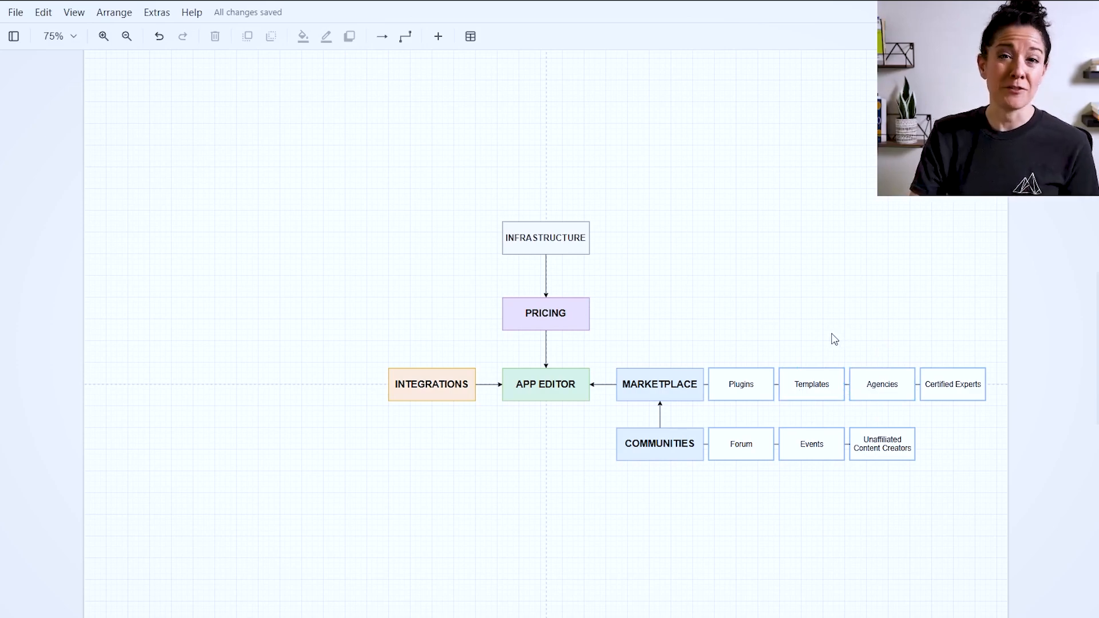